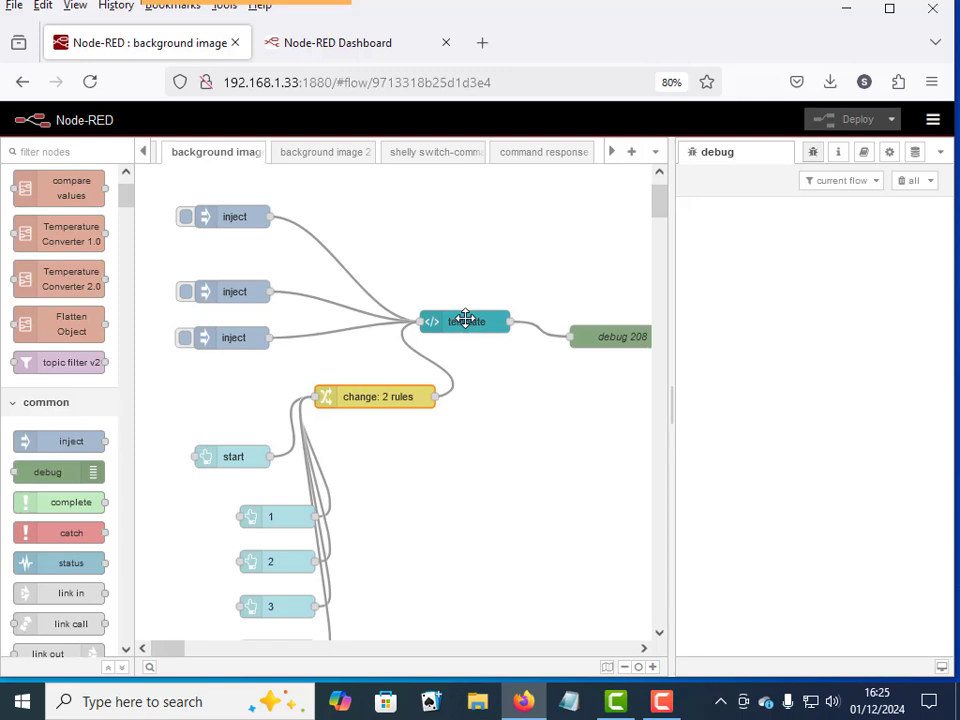
pyautogui.moveTo(300, 156)
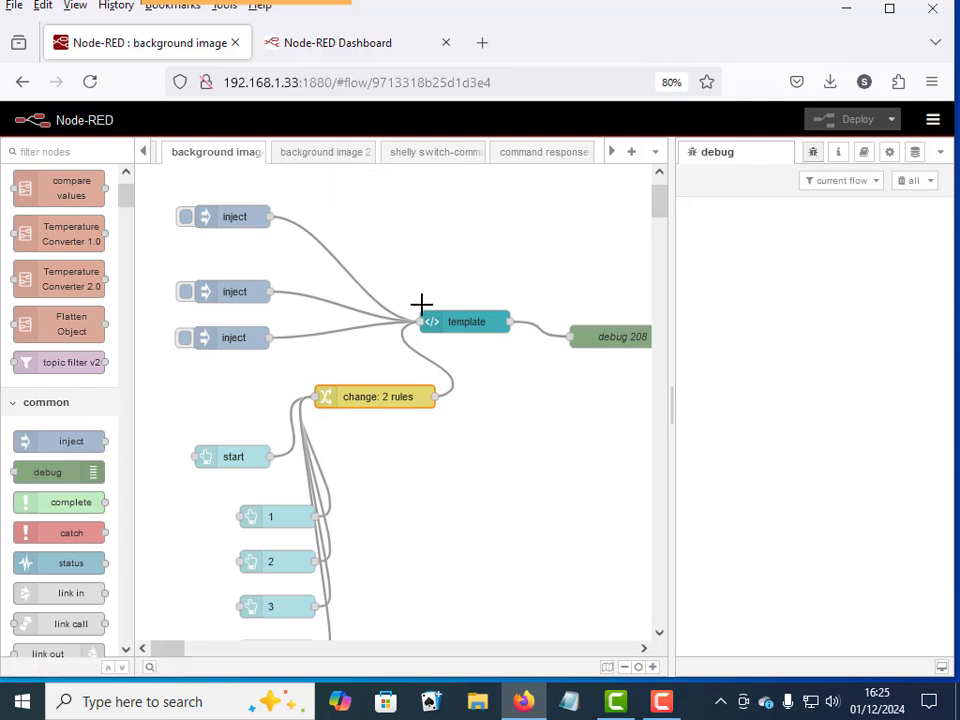
pyautogui.moveTo(384, 254)
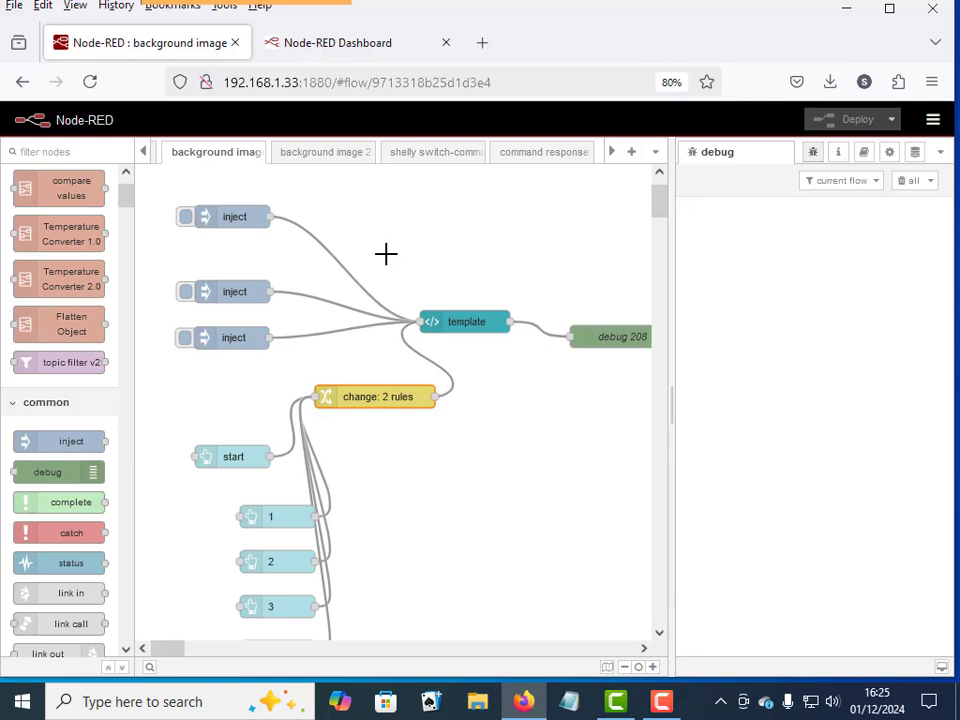
pyautogui.moveTo(330, 202)
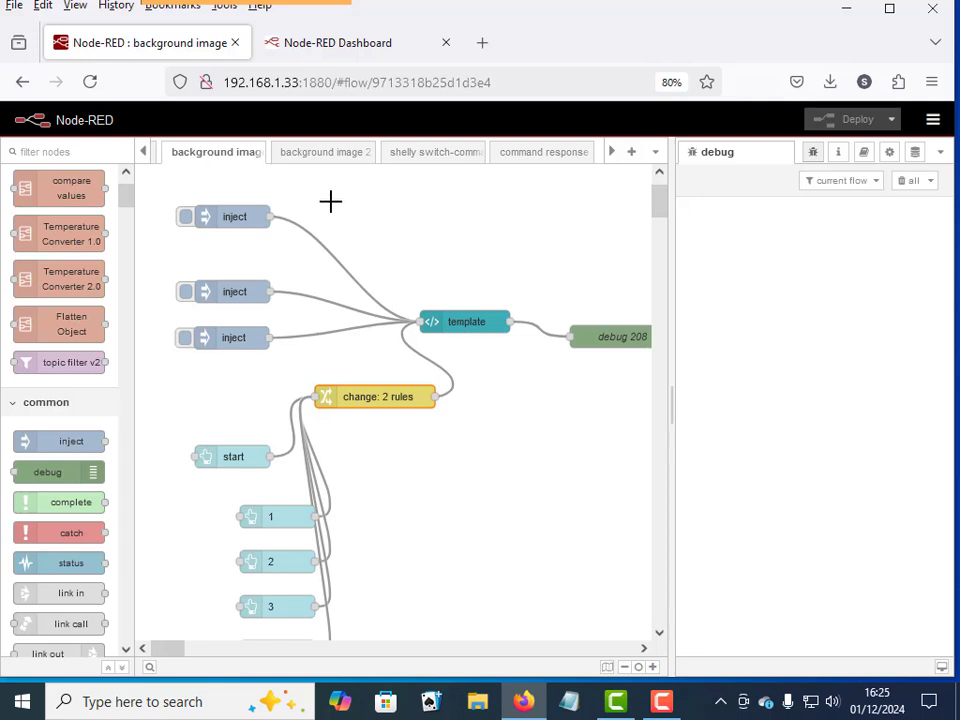
pyautogui.moveTo(392, 244)
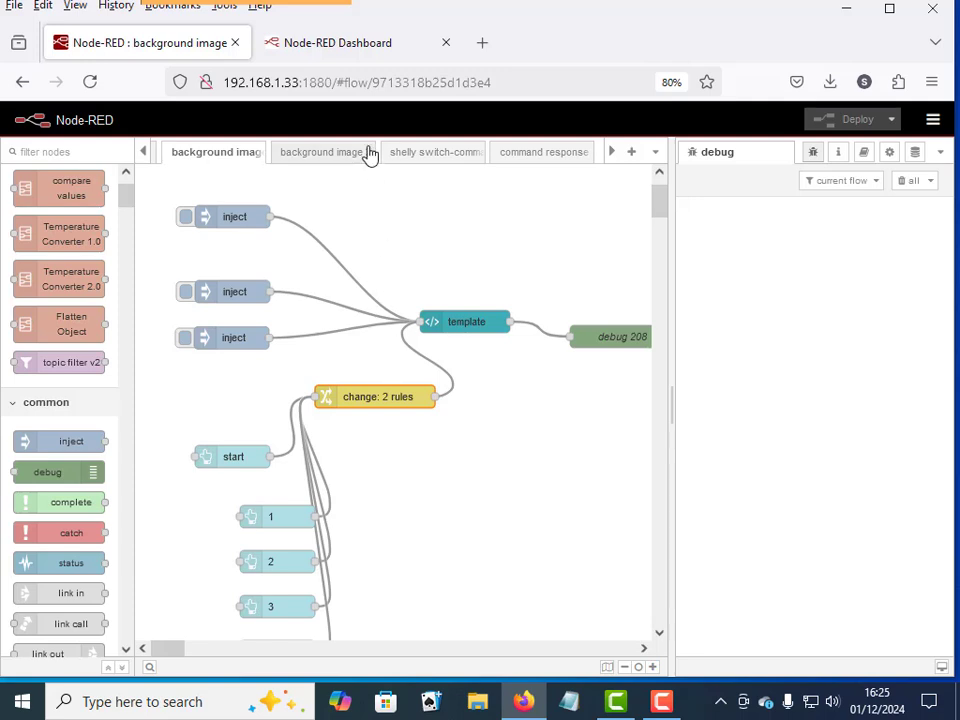
# - Show the live dashboard and load the network diagram background with START
pyautogui.click(336, 42)
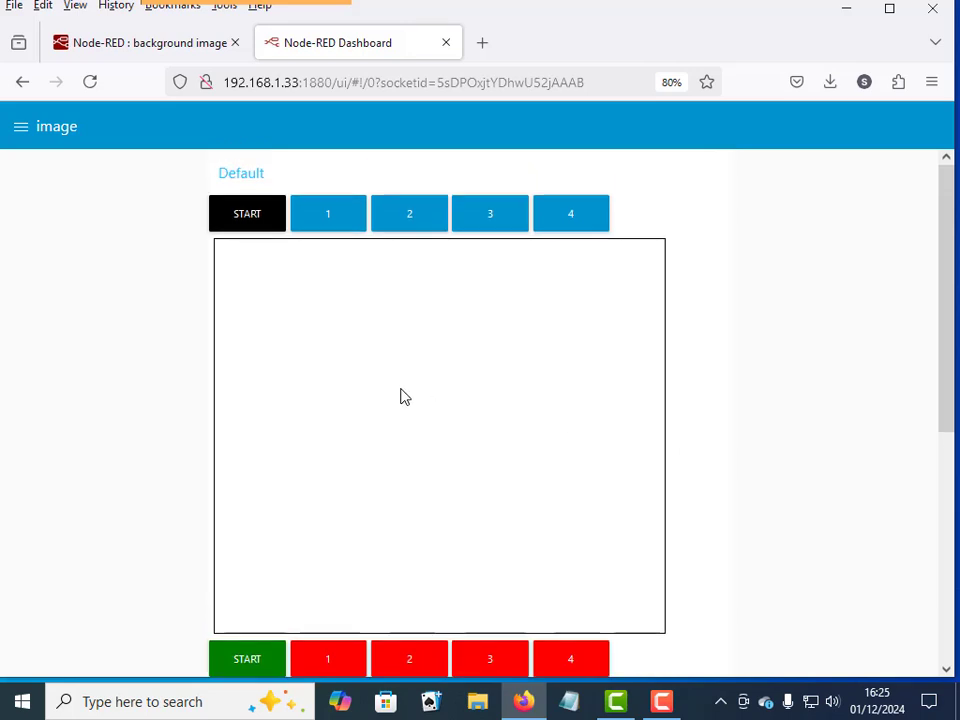
pyautogui.moveTo(252, 214)
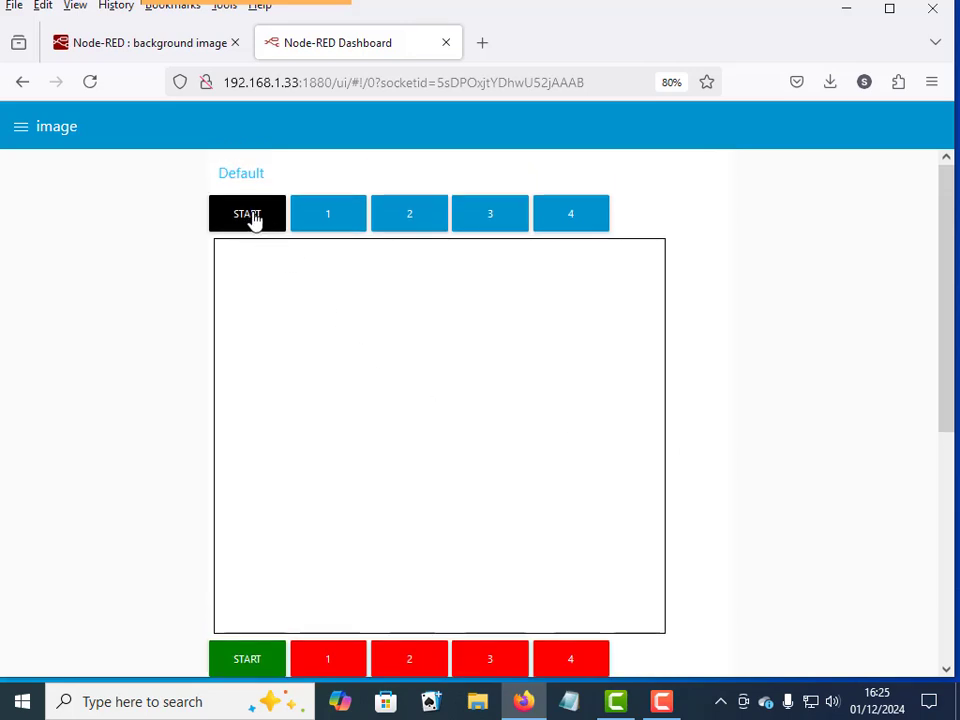
pyautogui.click(246, 212)
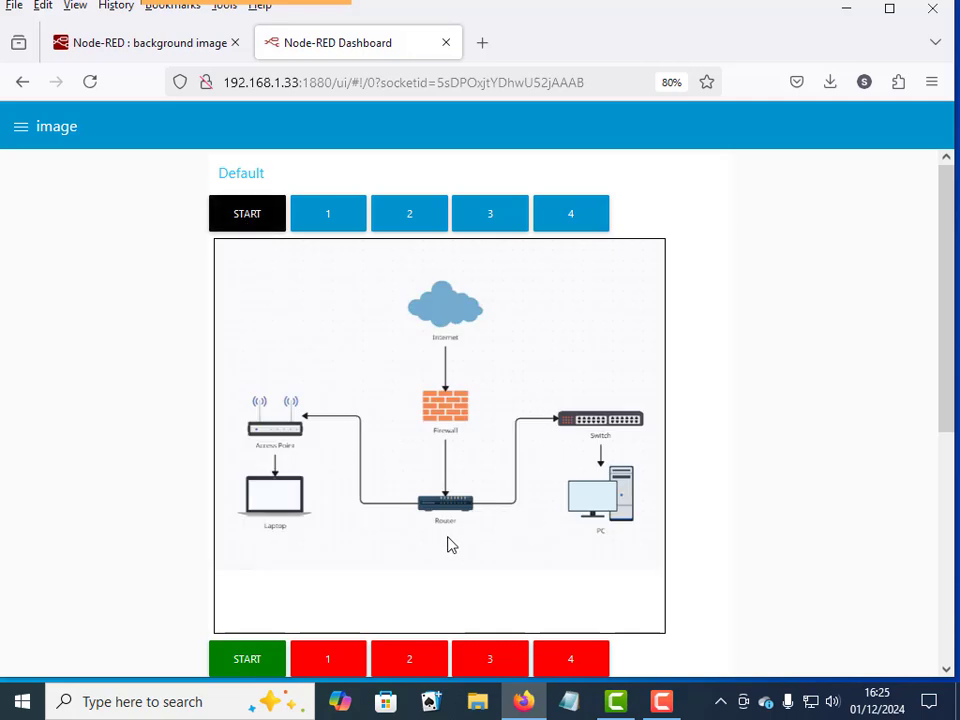
pyautogui.moveTo(348, 500)
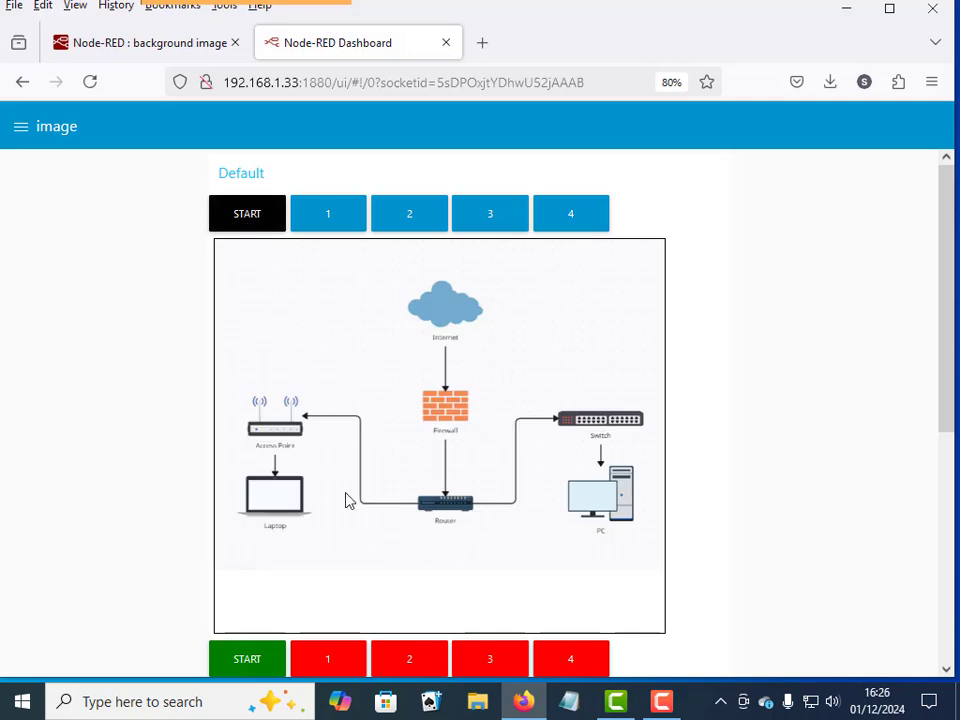
# - Step the red arrow through positions 1 and 2 between the router and the PC
pyautogui.click(328, 212)
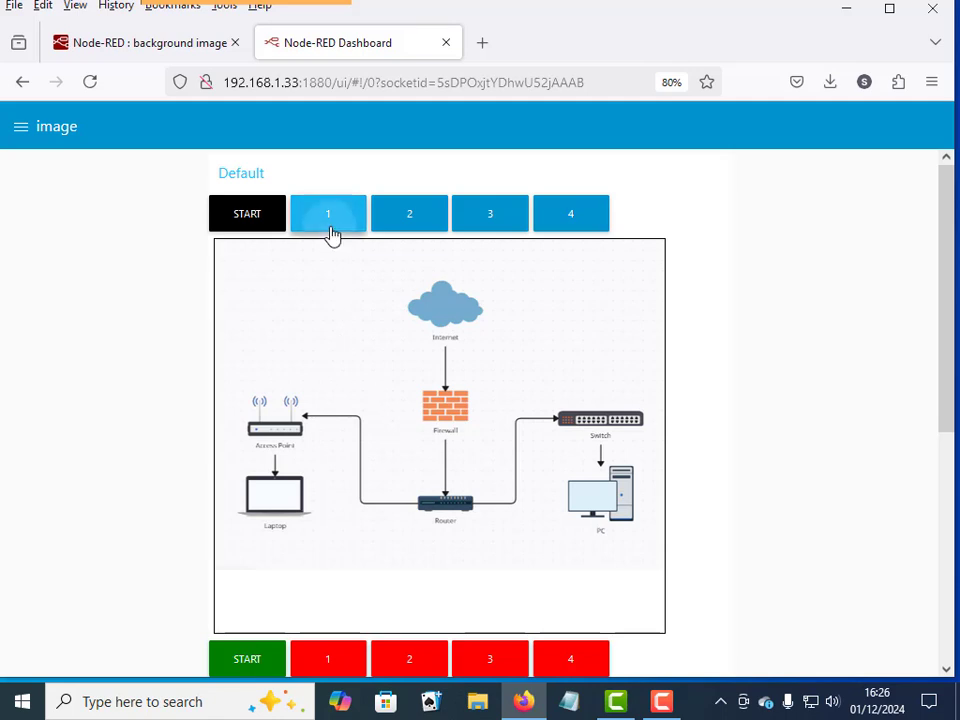
pyautogui.click(328, 212)
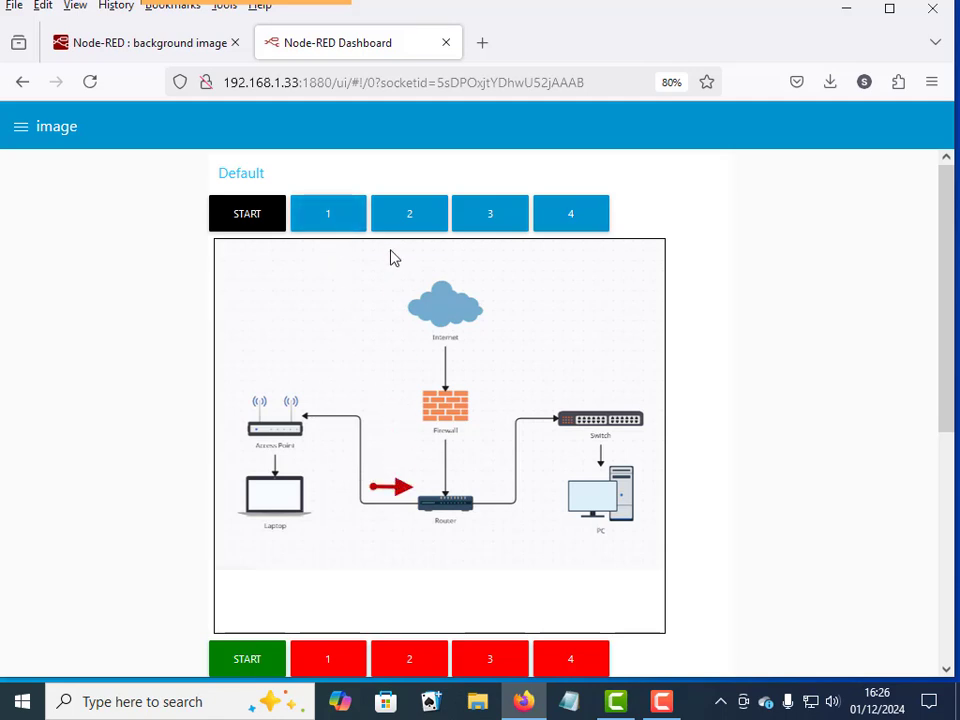
pyautogui.click(408, 212)
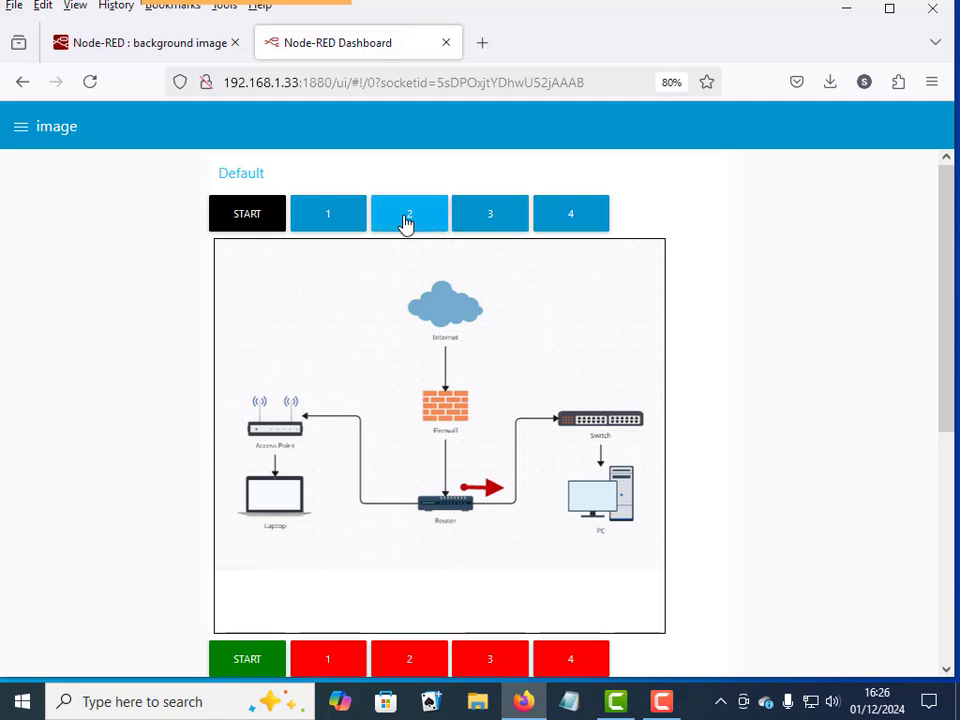
pyautogui.moveTo(490, 212)
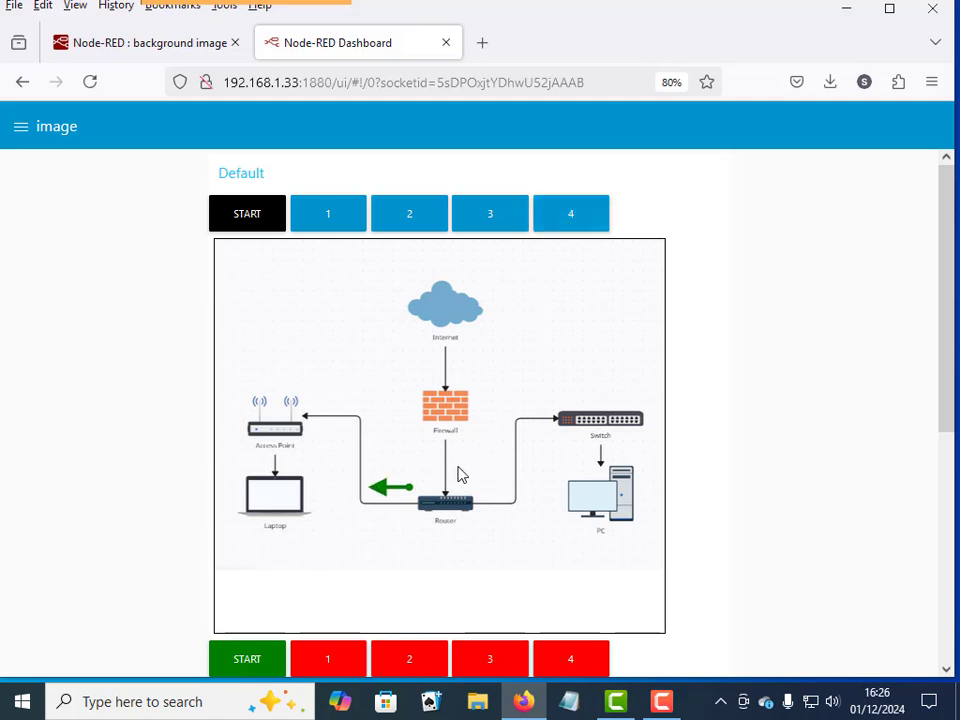
pyautogui.moveTo(528, 430)
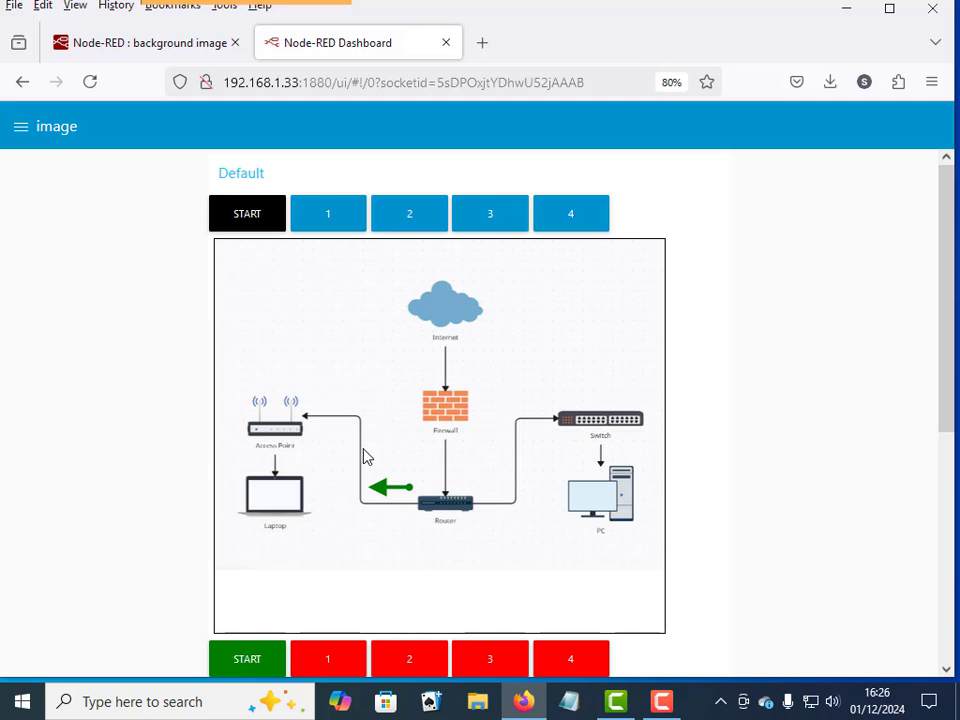
pyautogui.moveTo(418, 396)
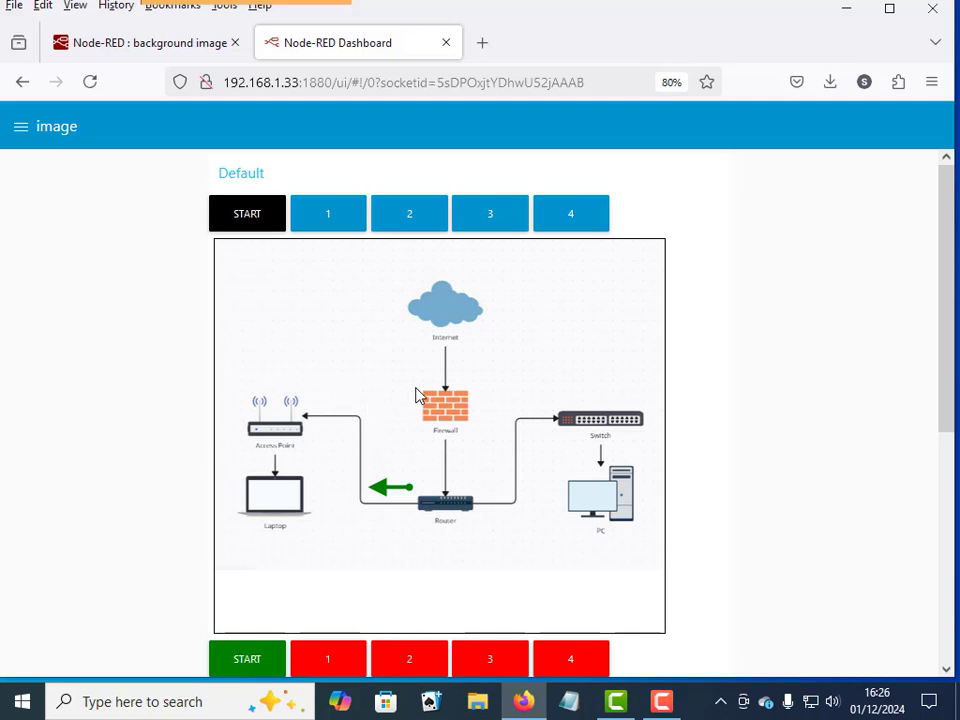
# - Show the ball on the lower diagram and move it to stage 2 beside the switch
pyautogui.scroll(-3)
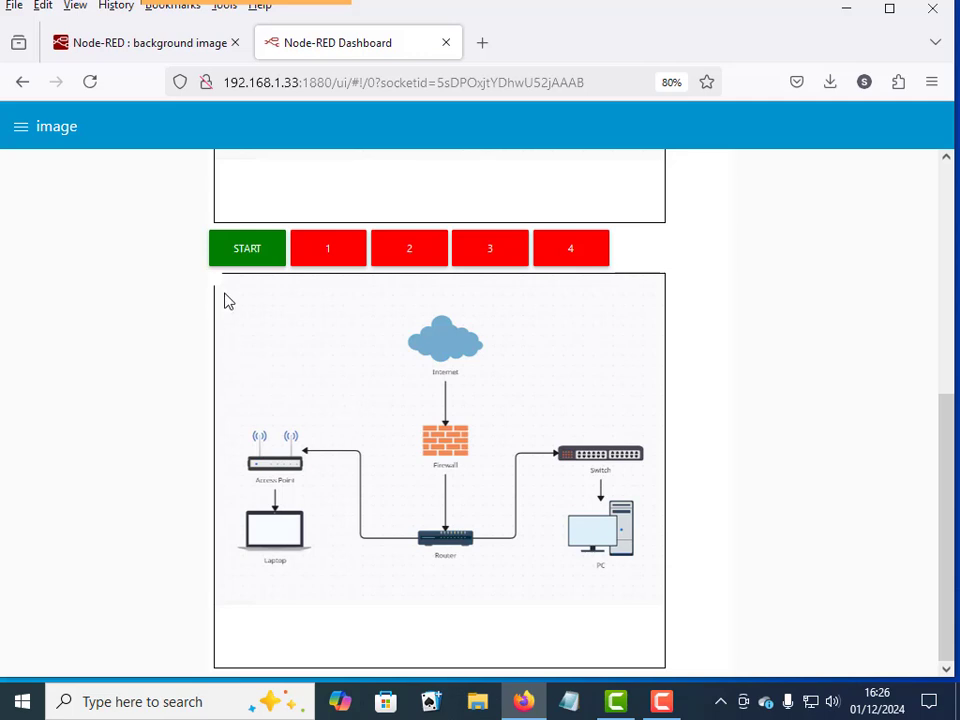
pyautogui.moveTo(478, 538)
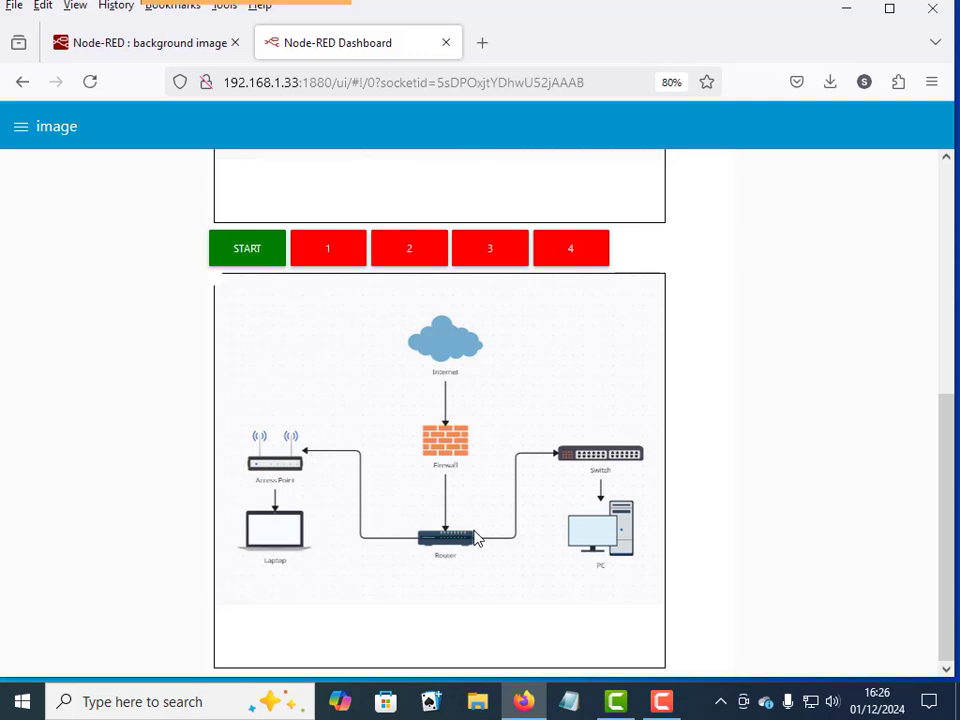
pyautogui.moveTo(458, 428)
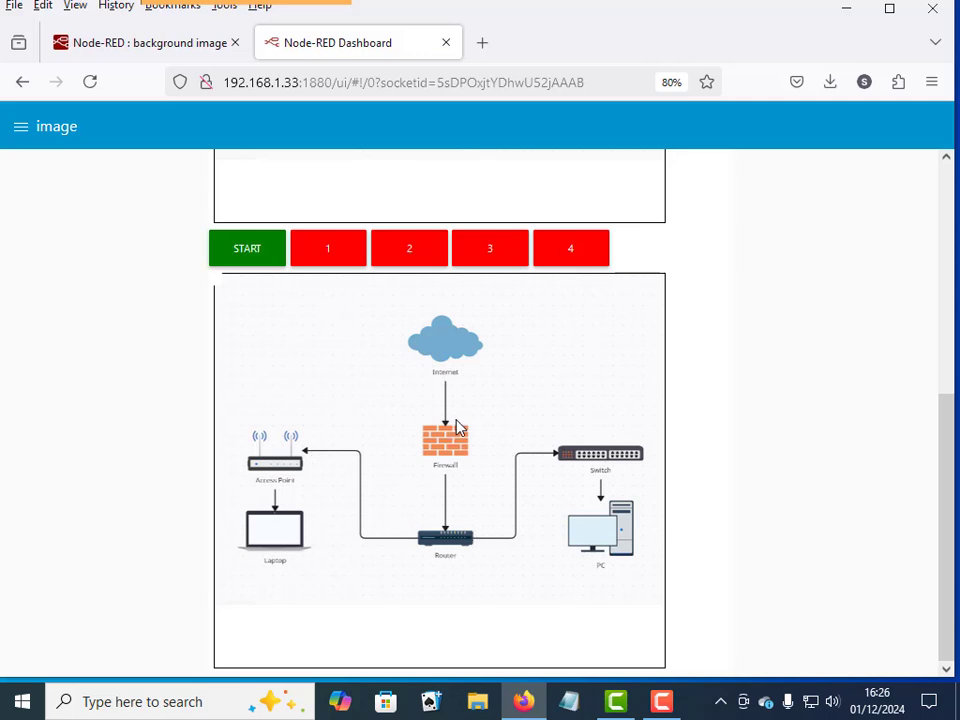
pyautogui.moveTo(224, 304)
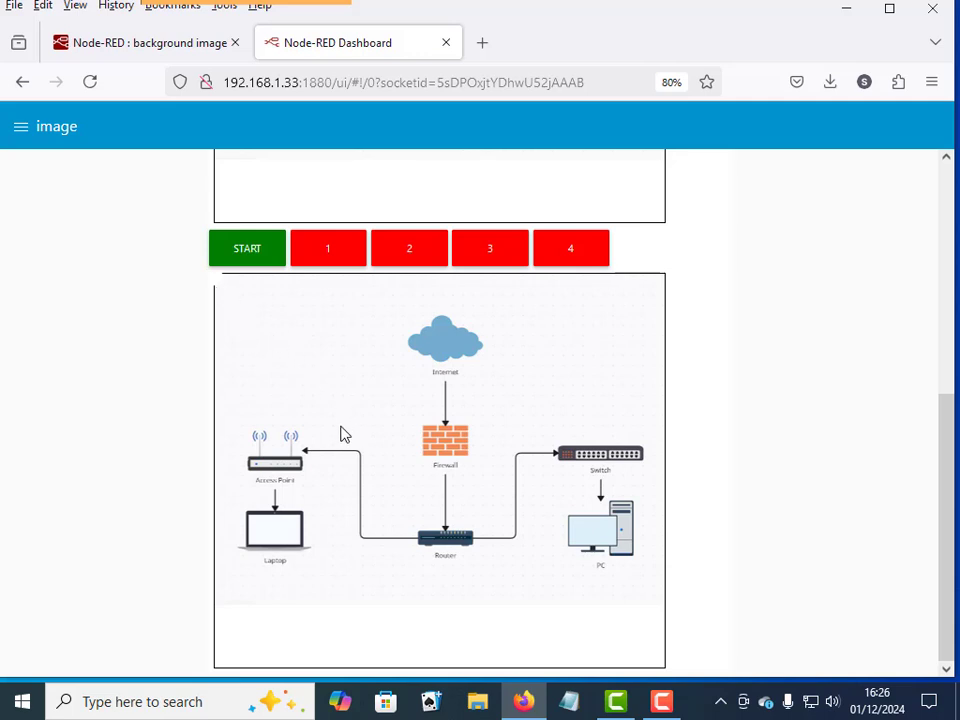
pyautogui.moveTo(232, 300)
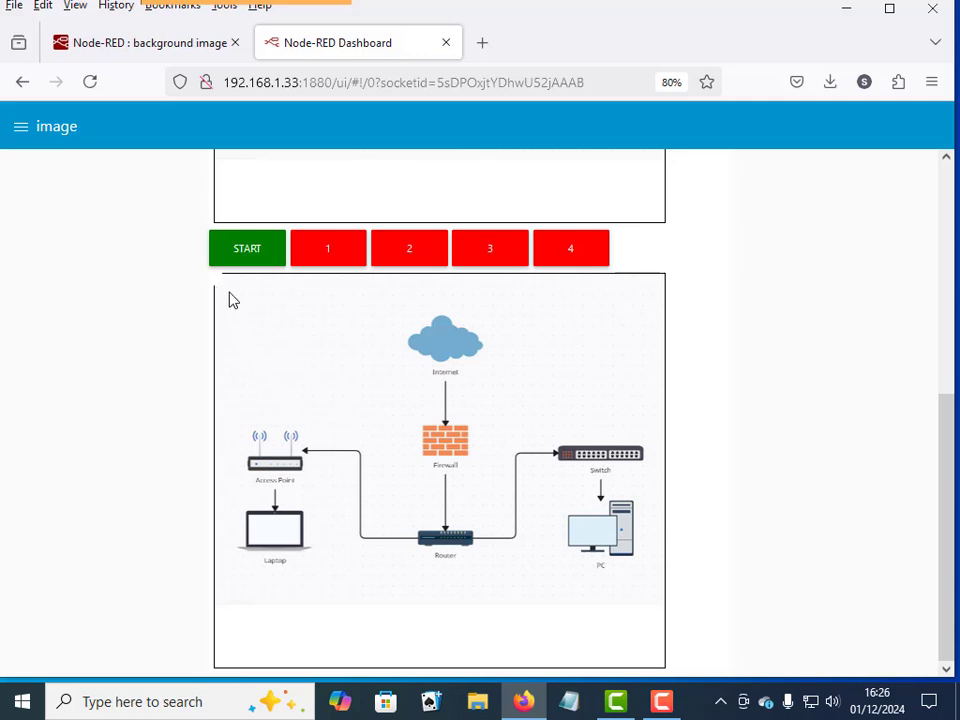
pyautogui.moveTo(408, 540)
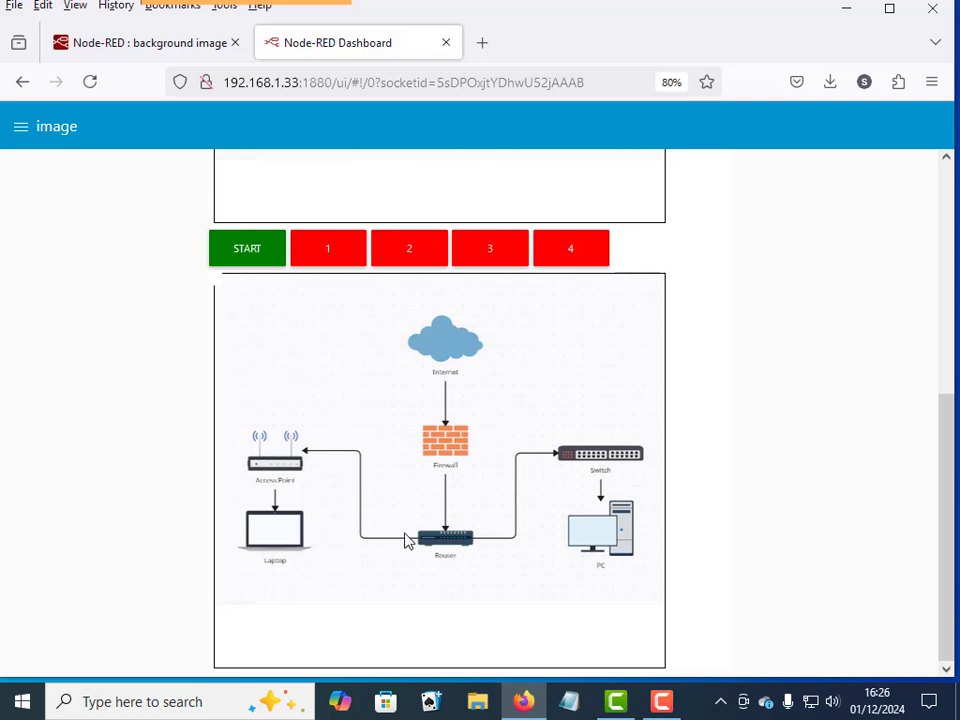
pyautogui.moveTo(296, 358)
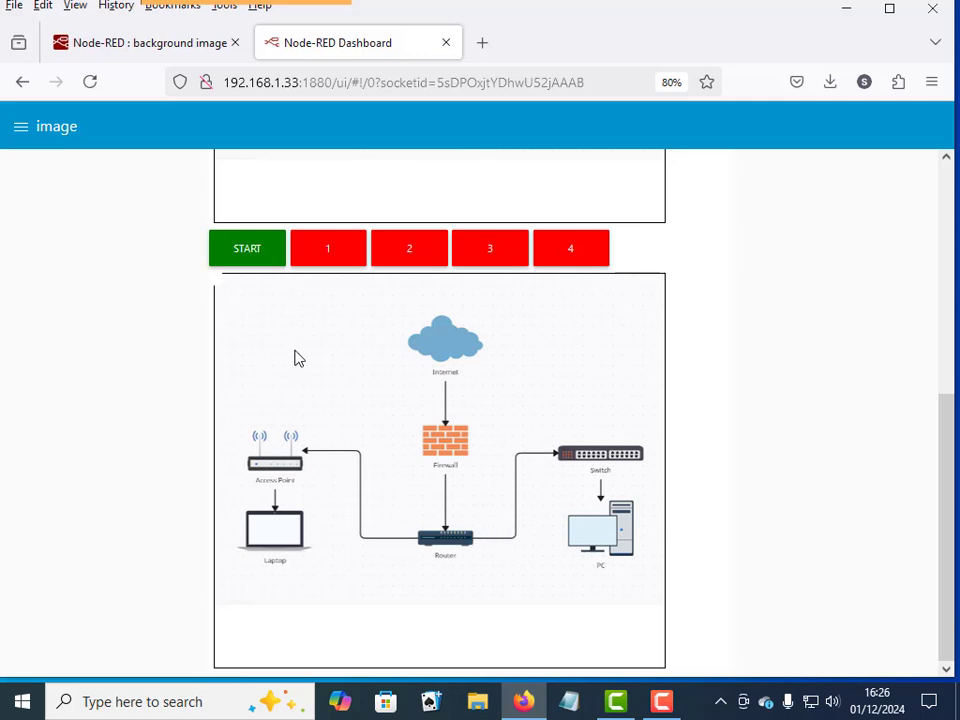
pyautogui.moveTo(380, 442)
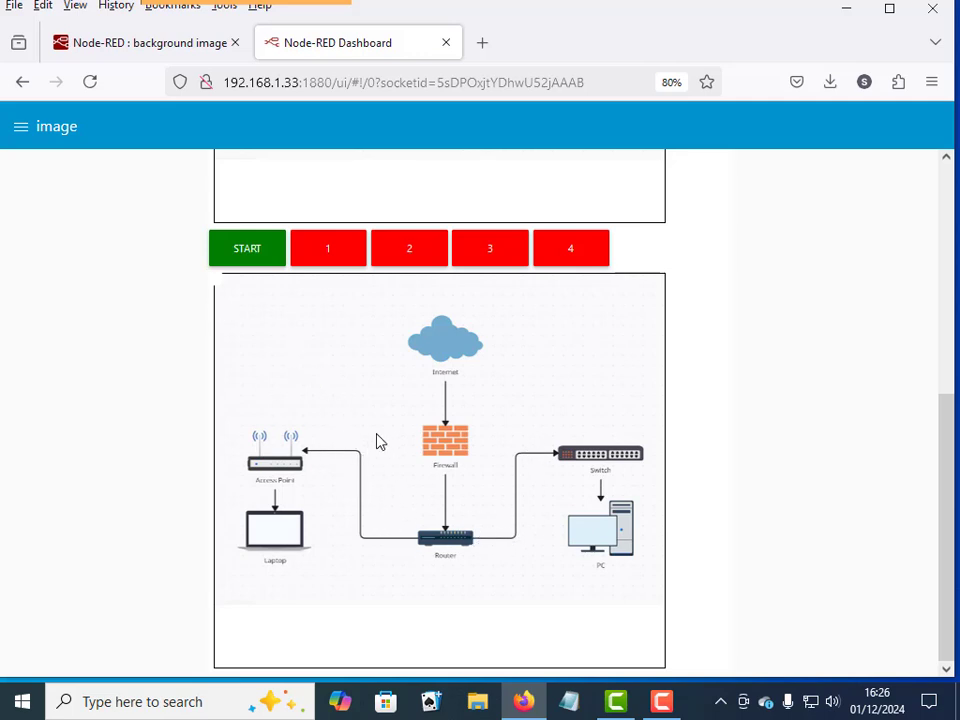
pyautogui.scroll(-3)
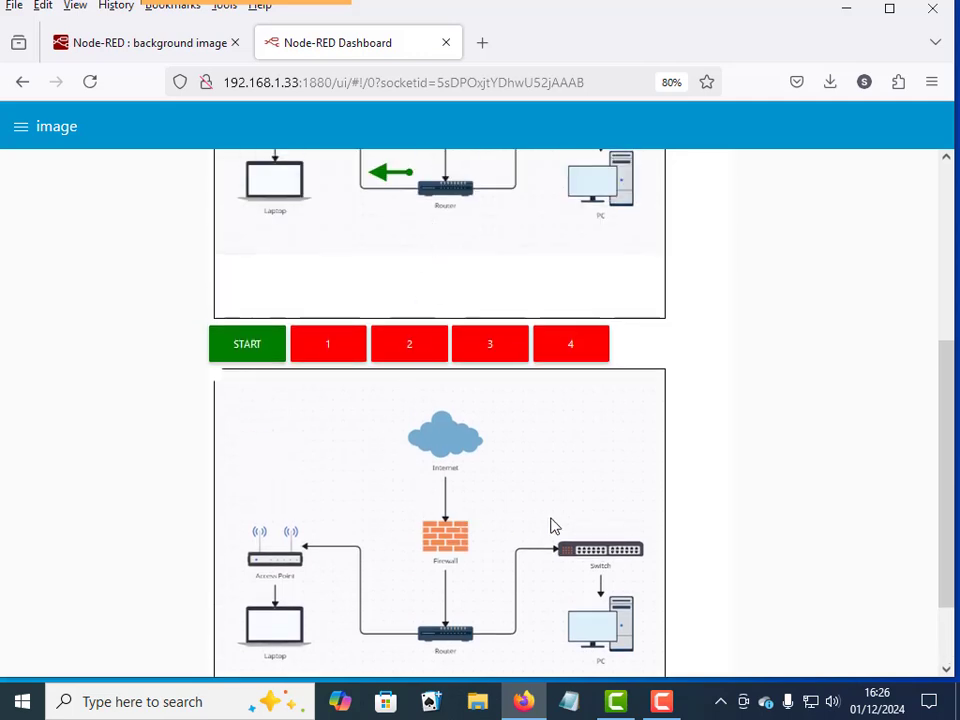
pyautogui.click(328, 344)
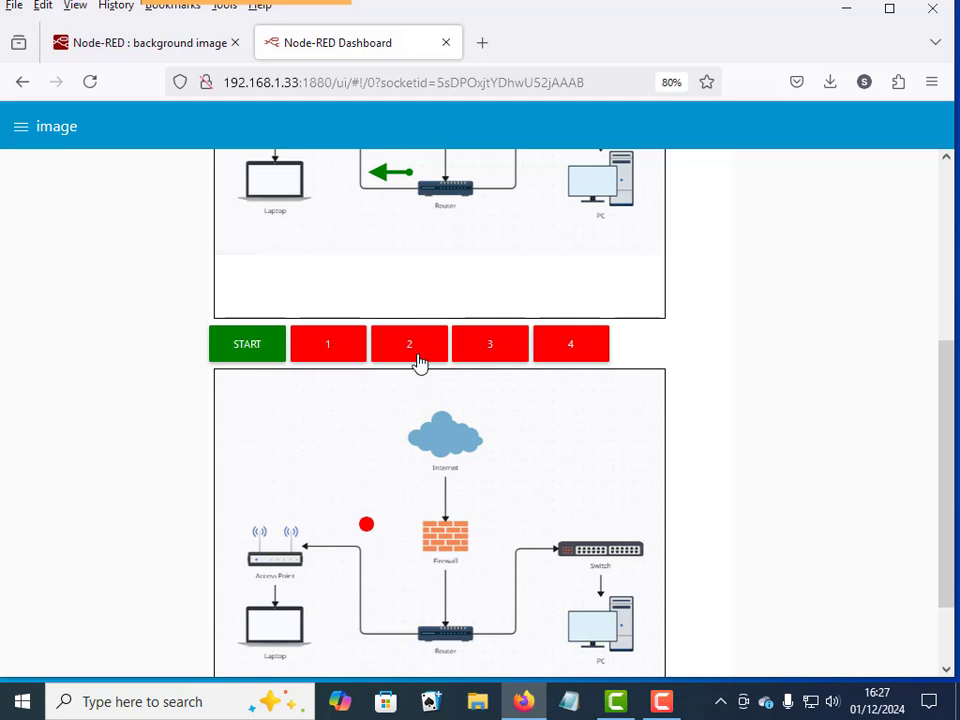
pyautogui.click(488, 344)
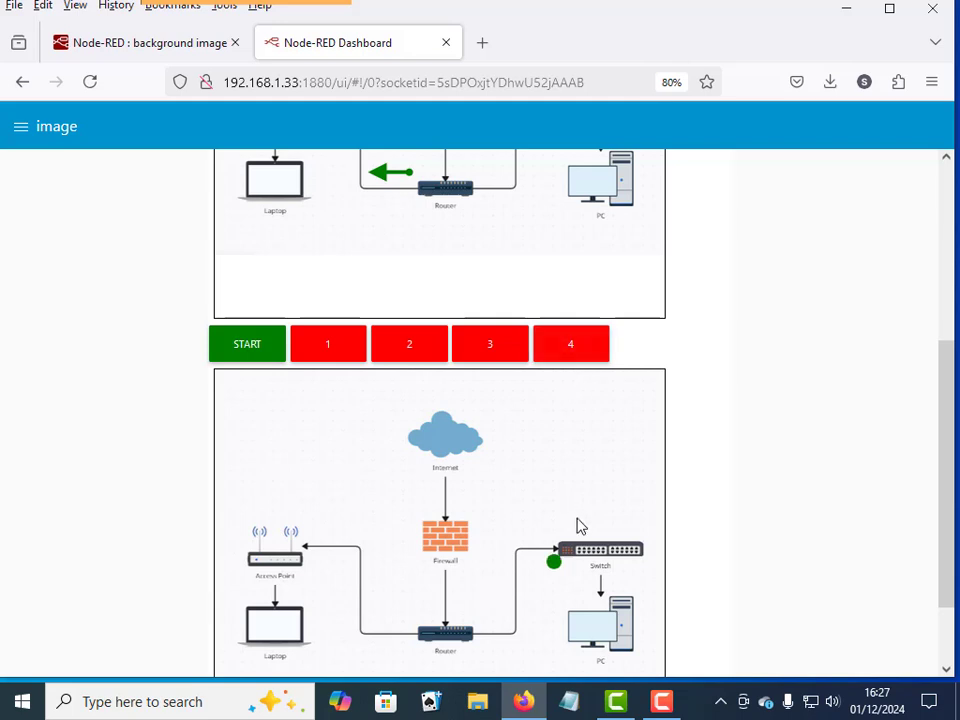
pyautogui.moveTo(588, 496)
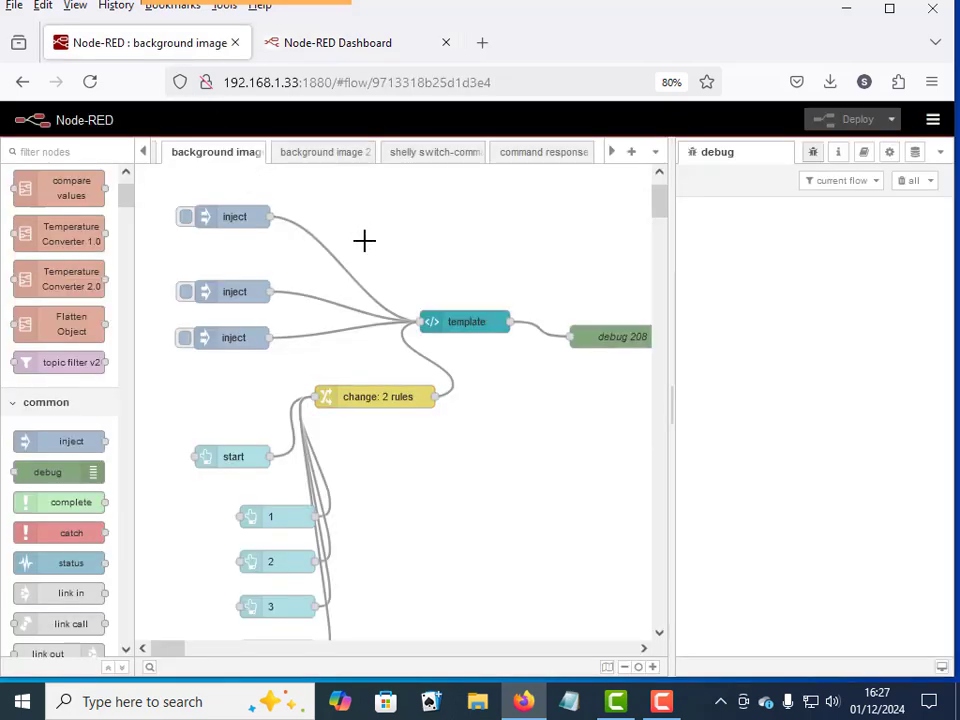
pyautogui.scroll(-3)
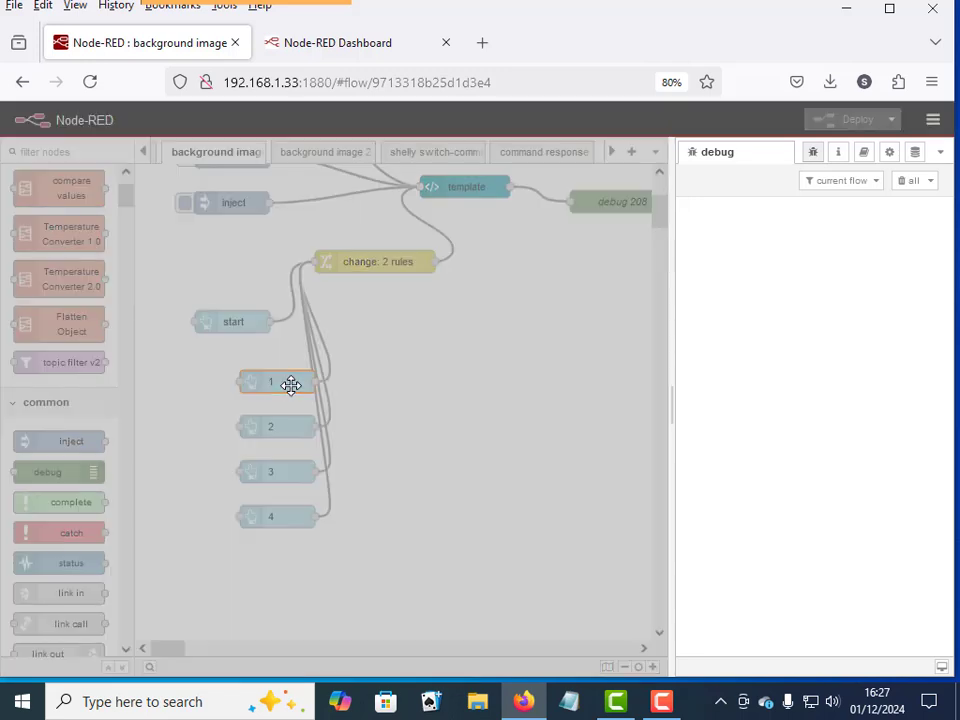
pyautogui.doubleClick(270, 382)
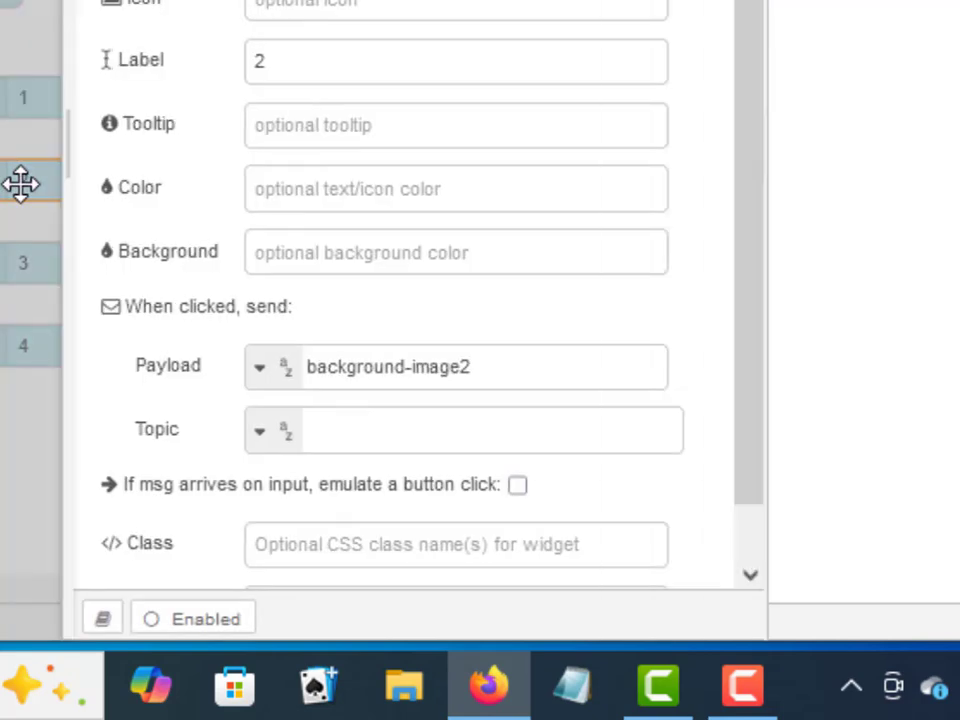
pyautogui.click(456, 368)
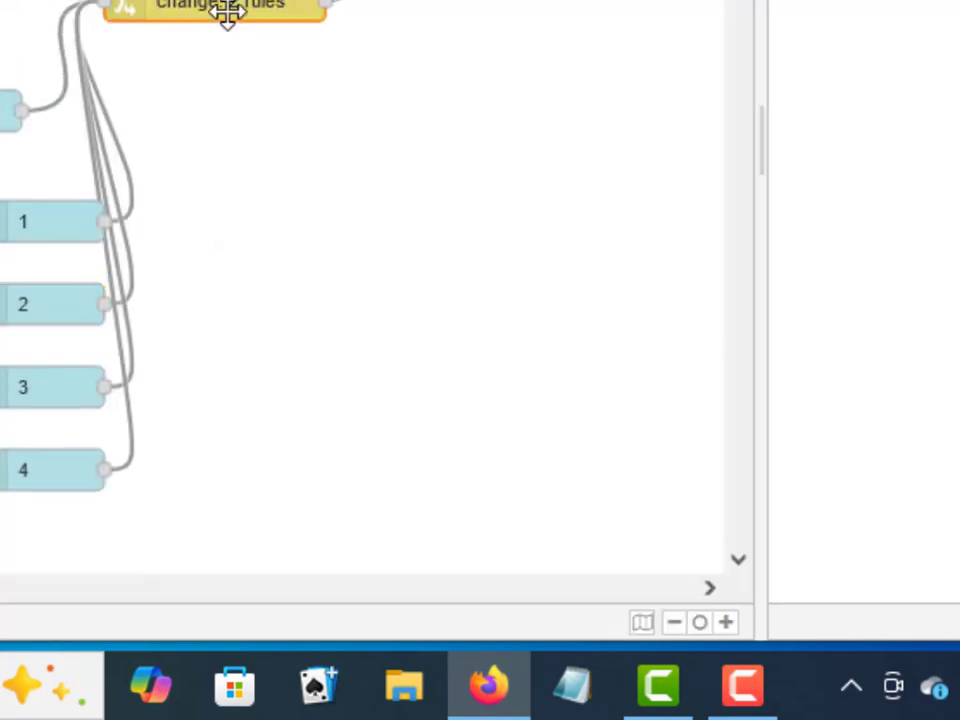
pyautogui.doubleClick(216, 8)
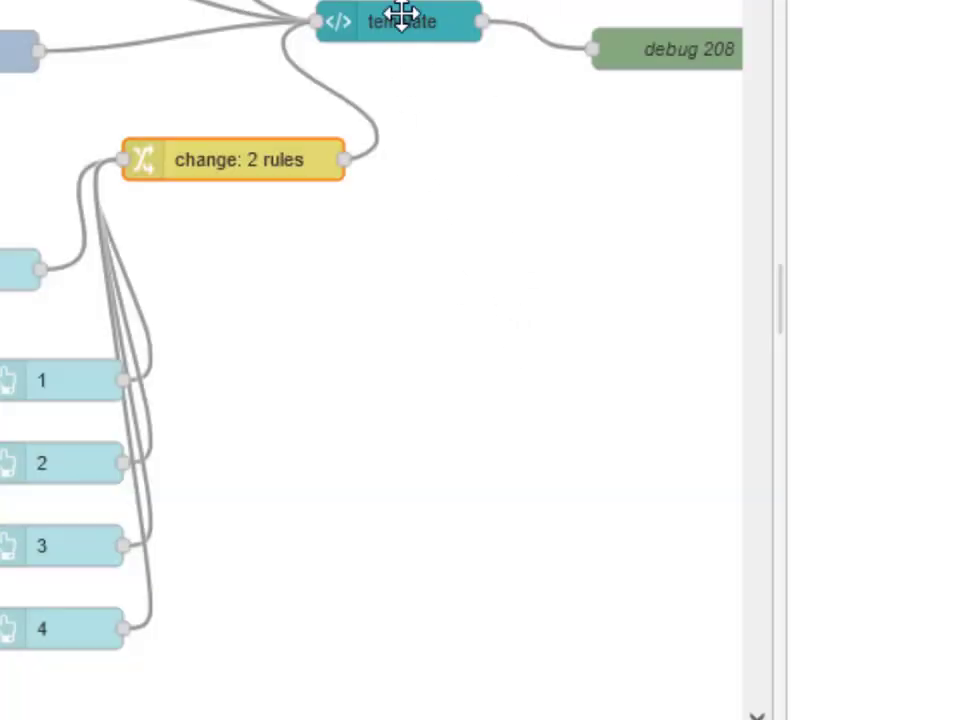
pyautogui.doubleClick(398, 20)
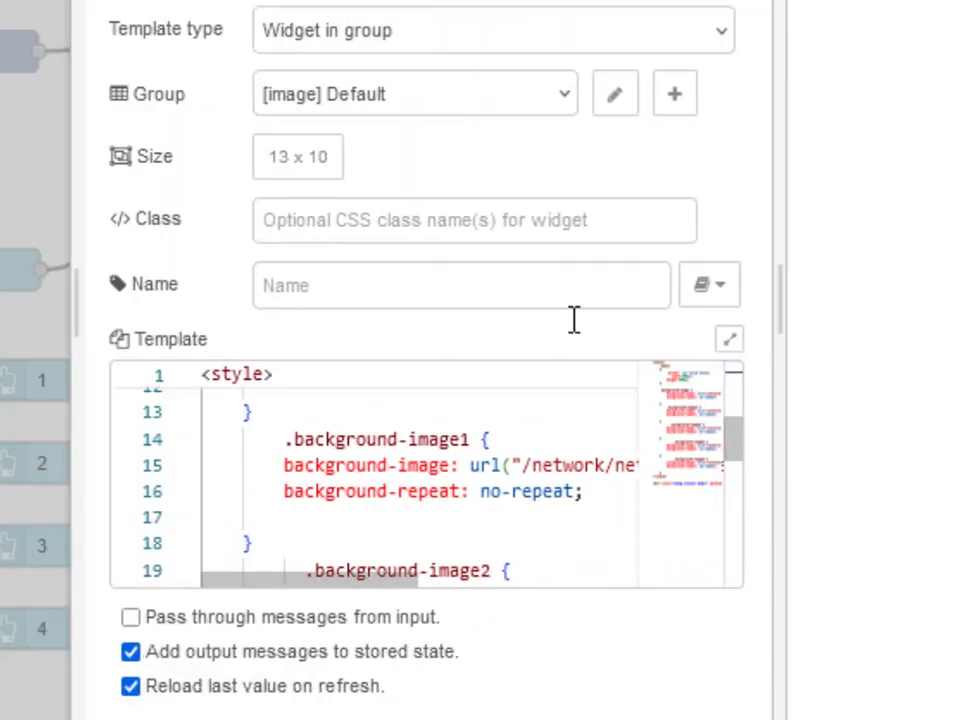
pyautogui.click(728, 338)
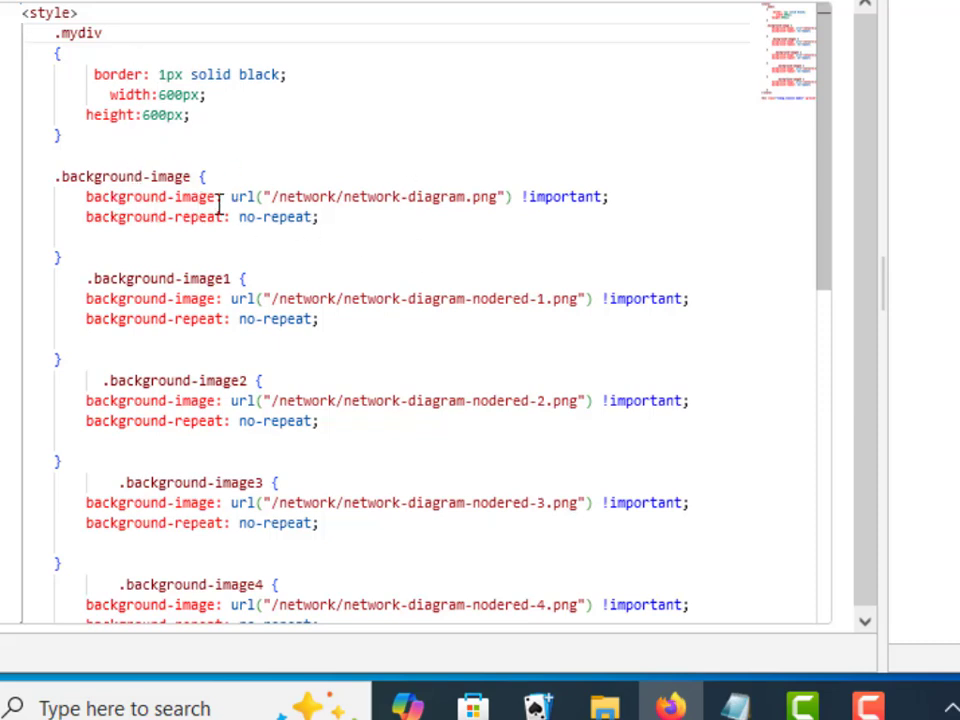
pyautogui.scroll(-3)
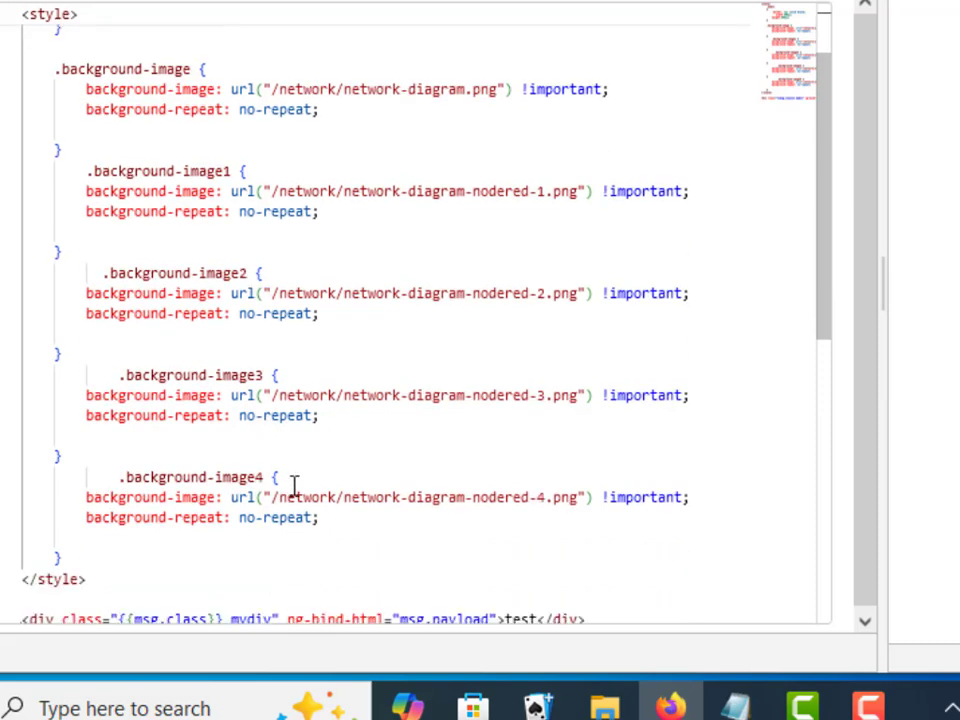
pyautogui.moveTo(564, 500)
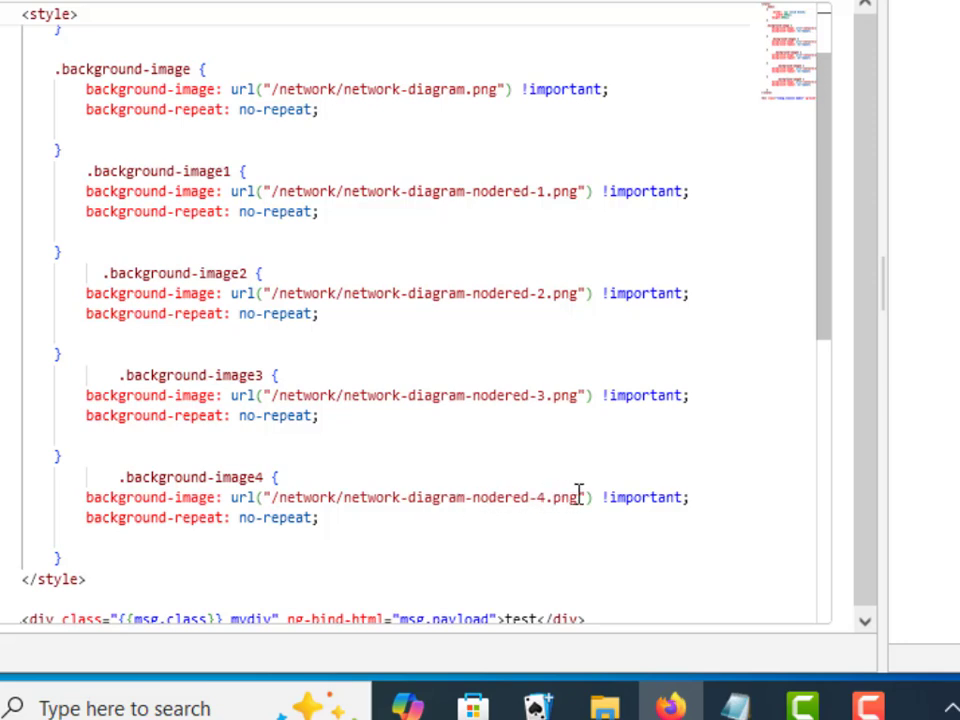
pyautogui.scroll(-3)
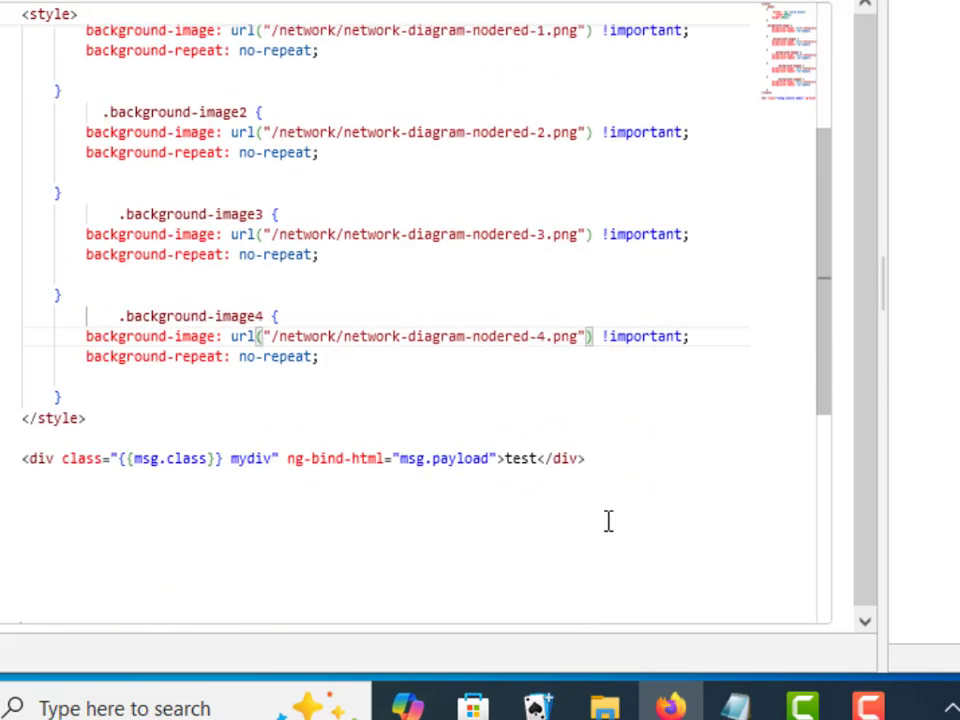
pyautogui.scroll(-3)
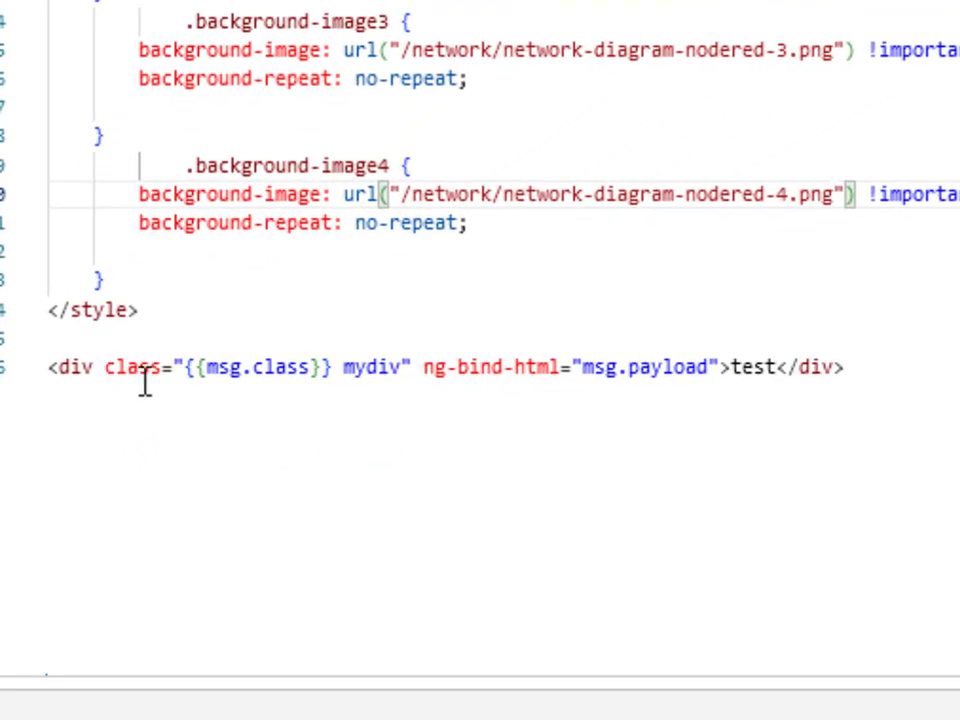
pyautogui.moveTo(520, 380)
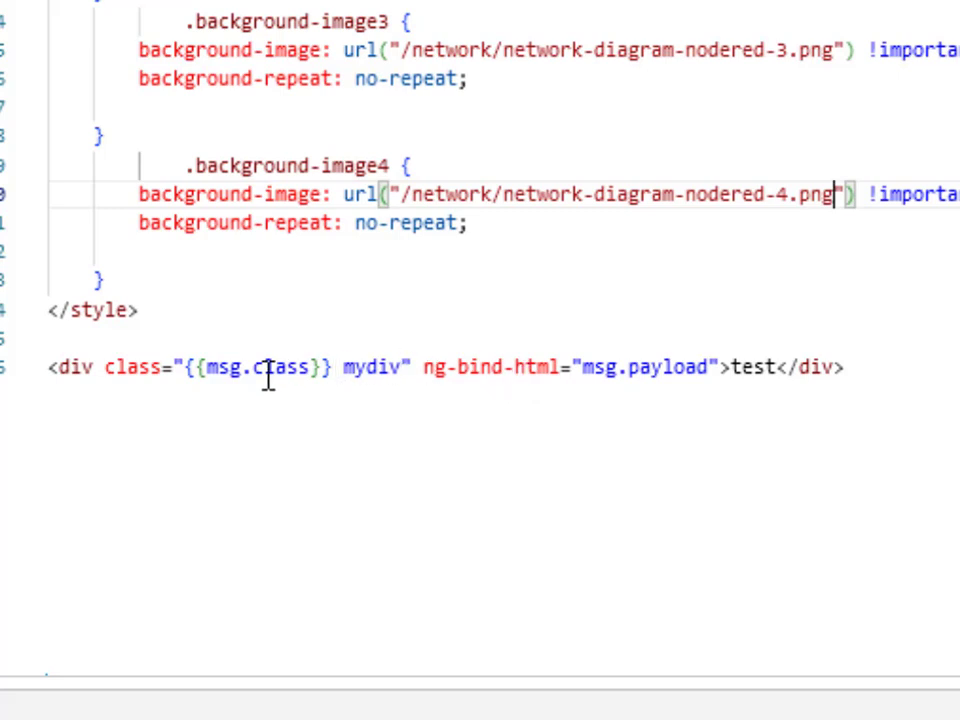
pyautogui.moveTo(718, 368)
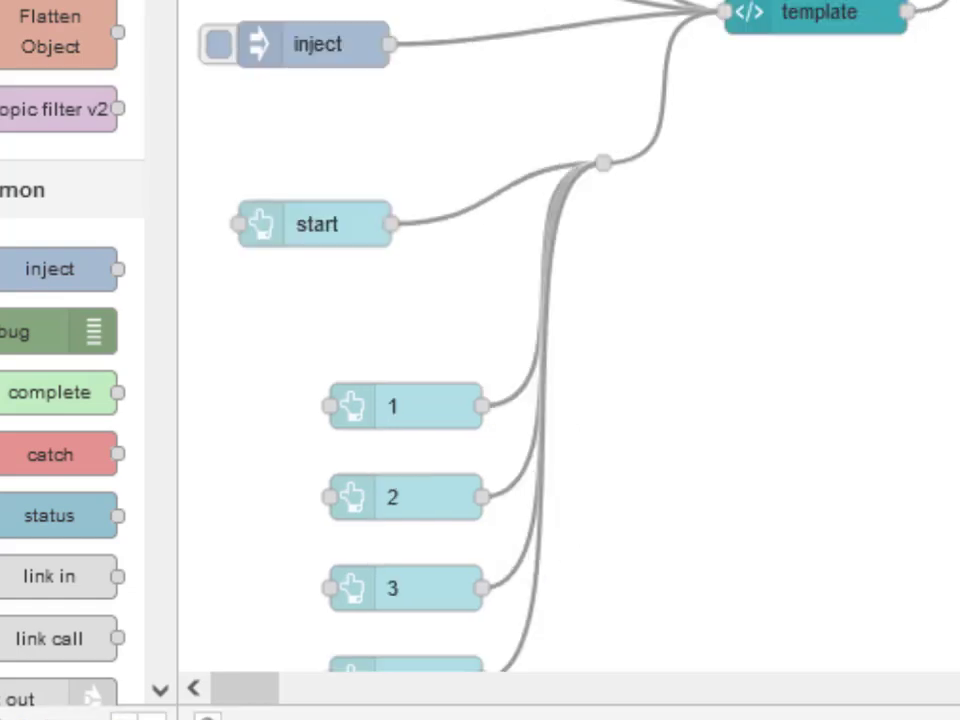
pyautogui.moveTo(912, 276)
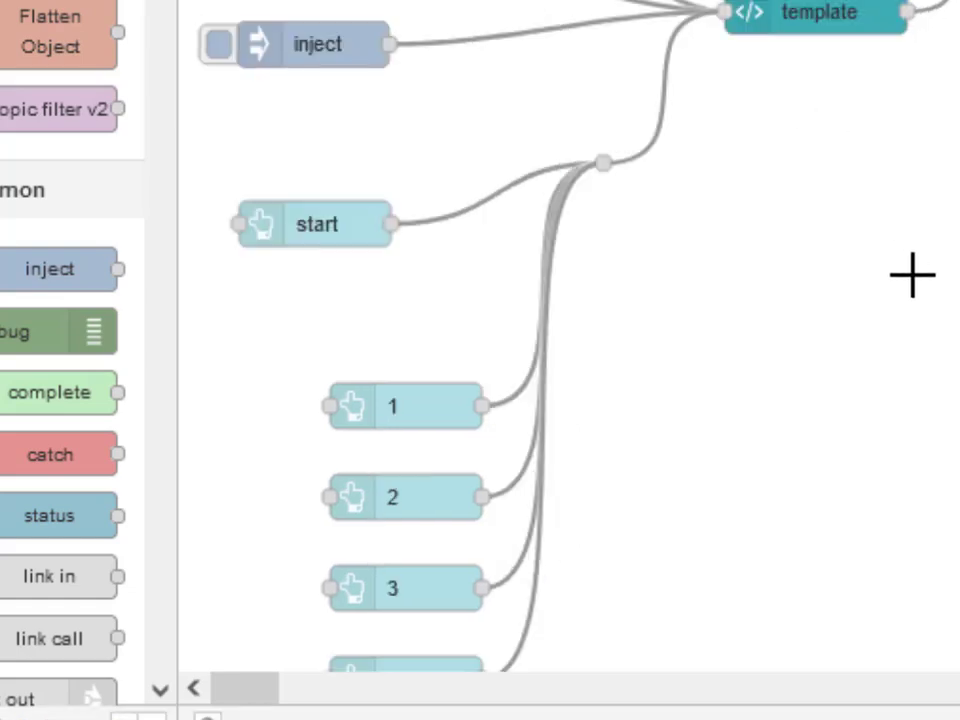
# - Bring up the dashboard with the green START and red 1–4 buttons above the diagrams
pyautogui.doubleClick(316, 224)
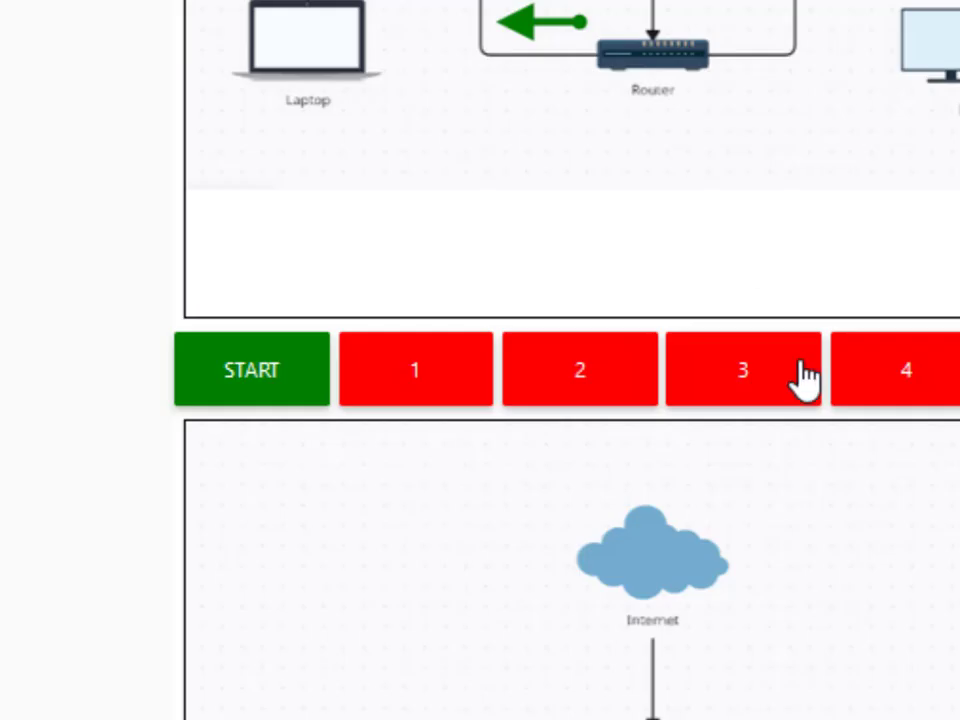
pyautogui.moveTo(276, 450)
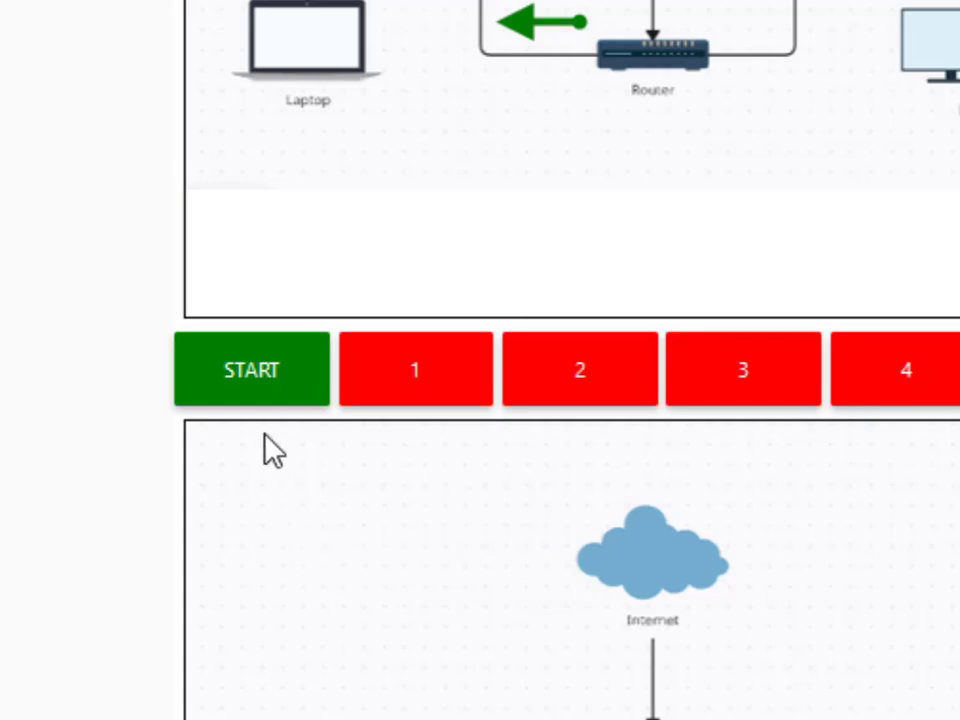
pyautogui.moveTo(200, 456)
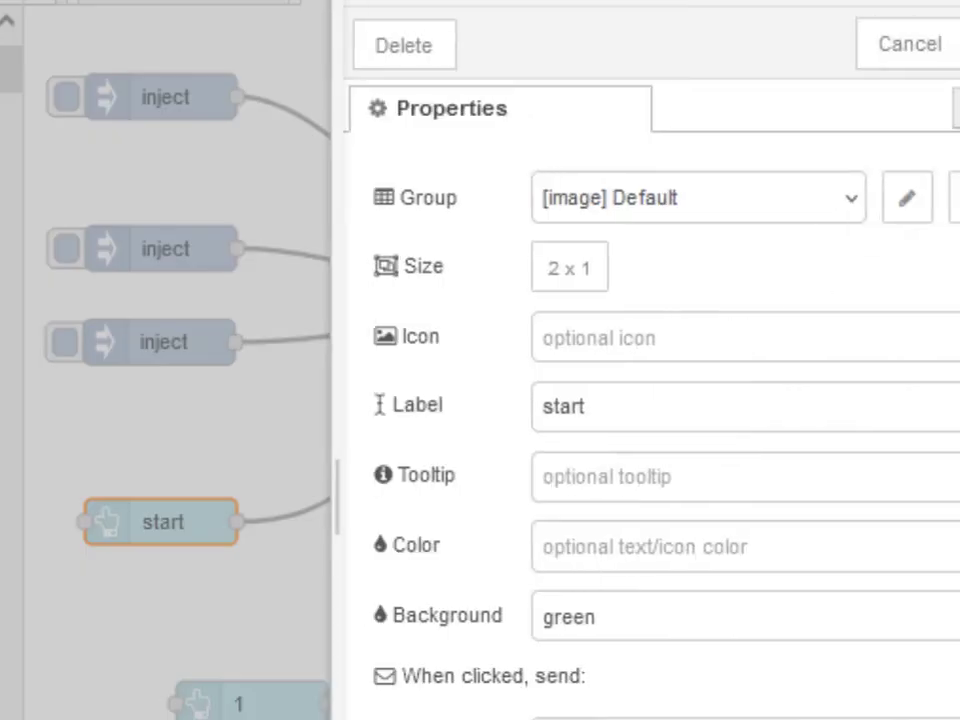
# - Open button node 1's JSON payload after closing the start button's settings
pyautogui.click(908, 44)
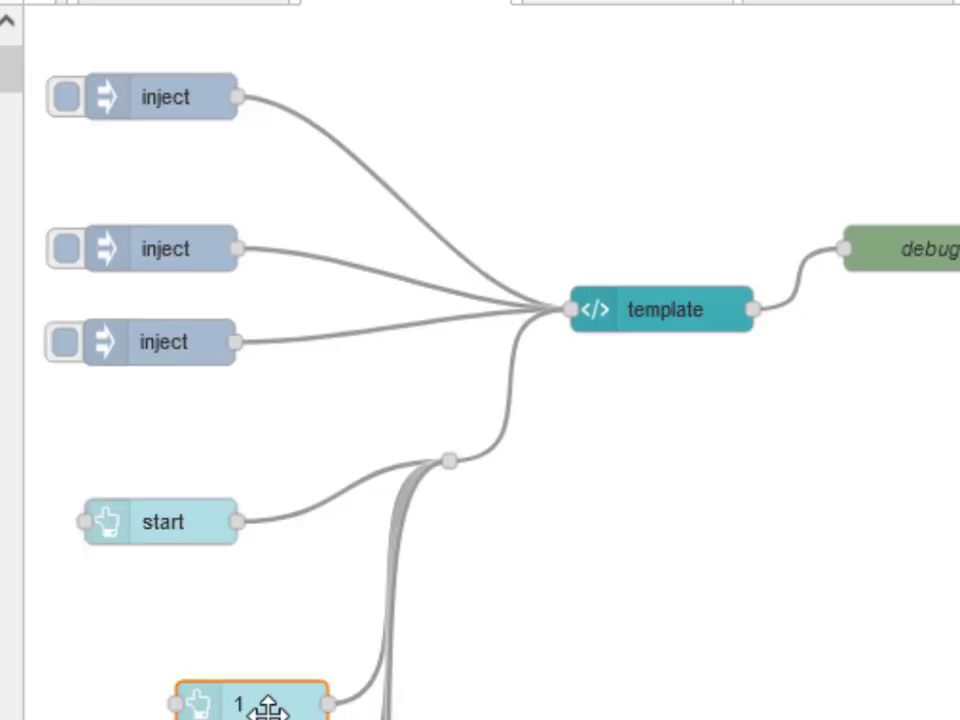
pyautogui.doubleClick(236, 700)
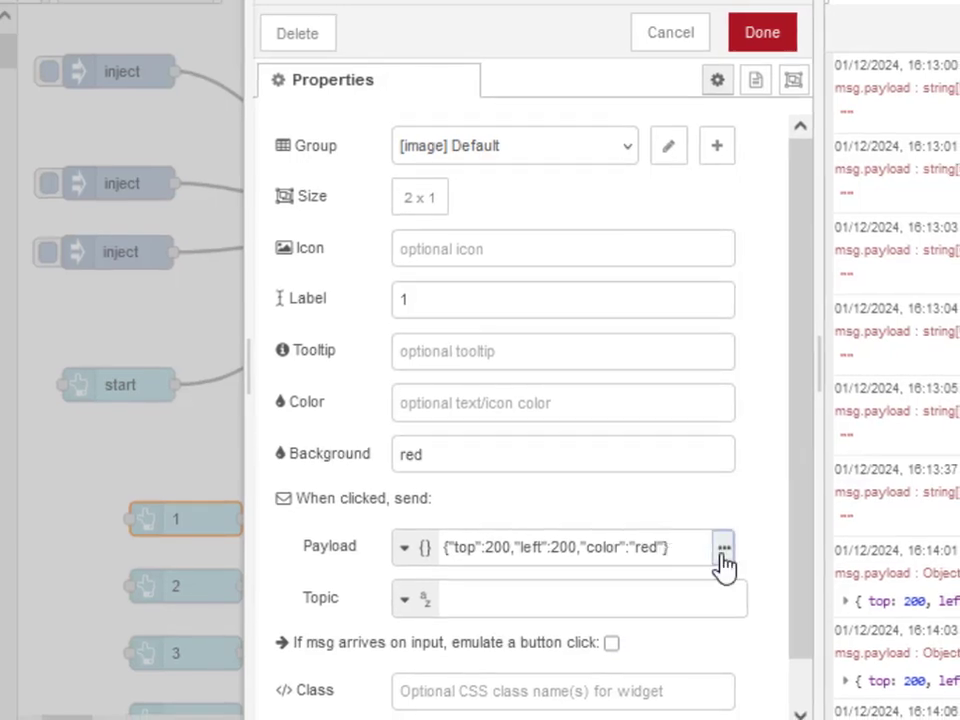
pyautogui.click(724, 548)
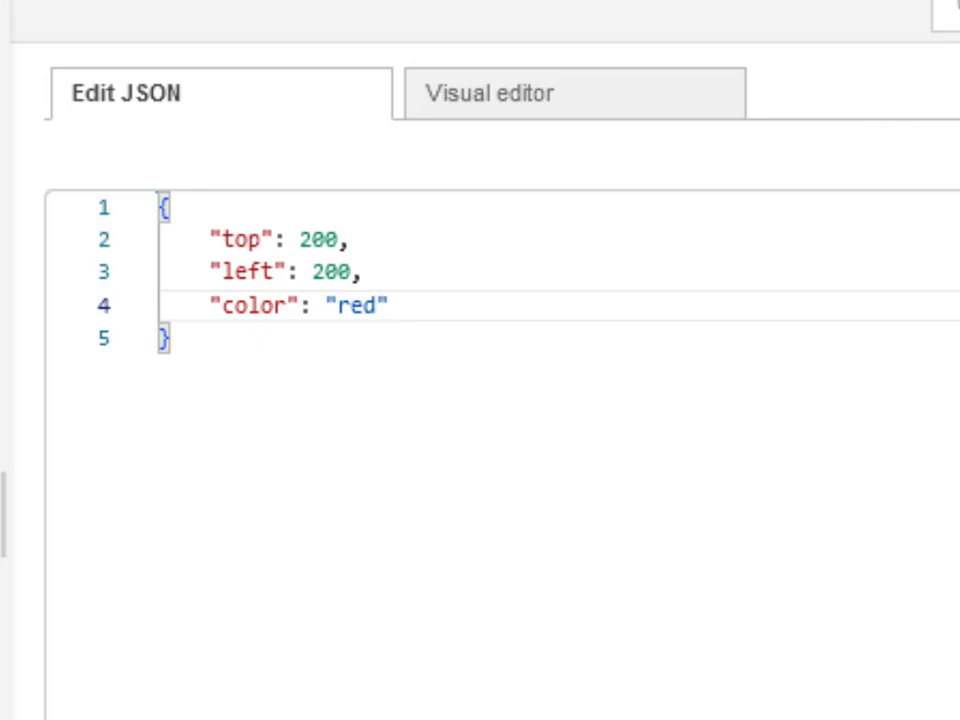
pyautogui.moveTo(788, 214)
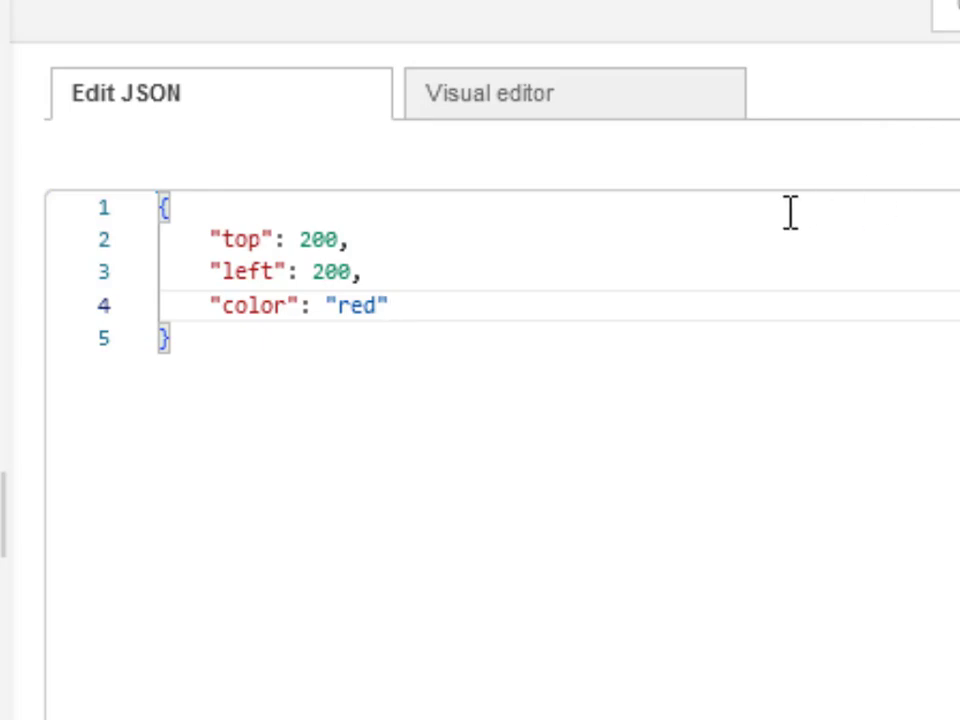
pyautogui.moveTo(896, 176)
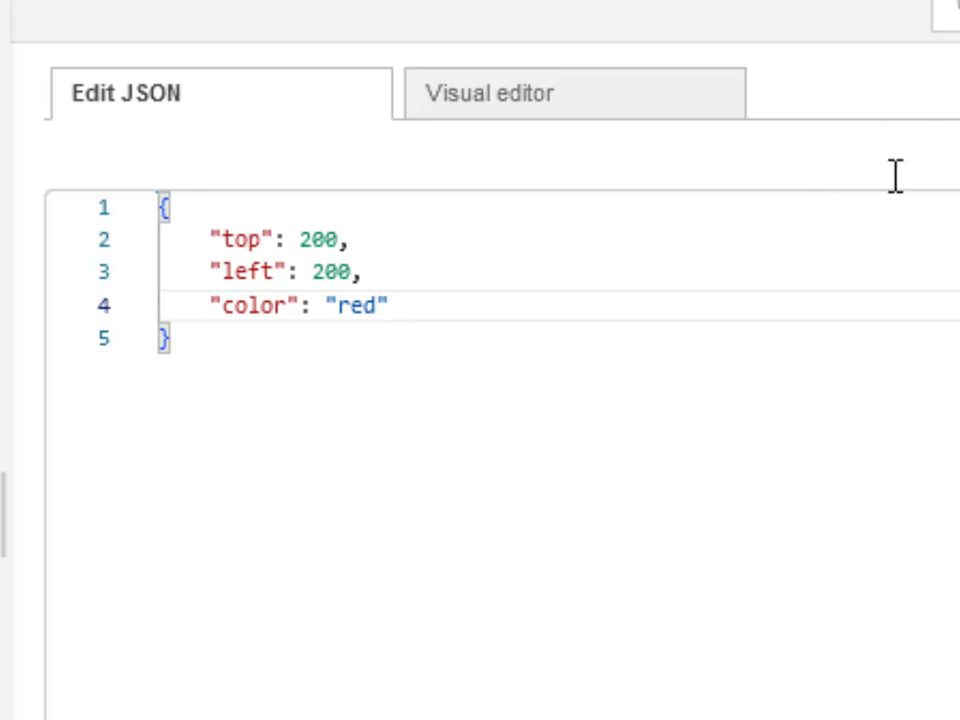
# - Set the ball payload to top 300, left 250, colour red
pyautogui.click(488, 94)
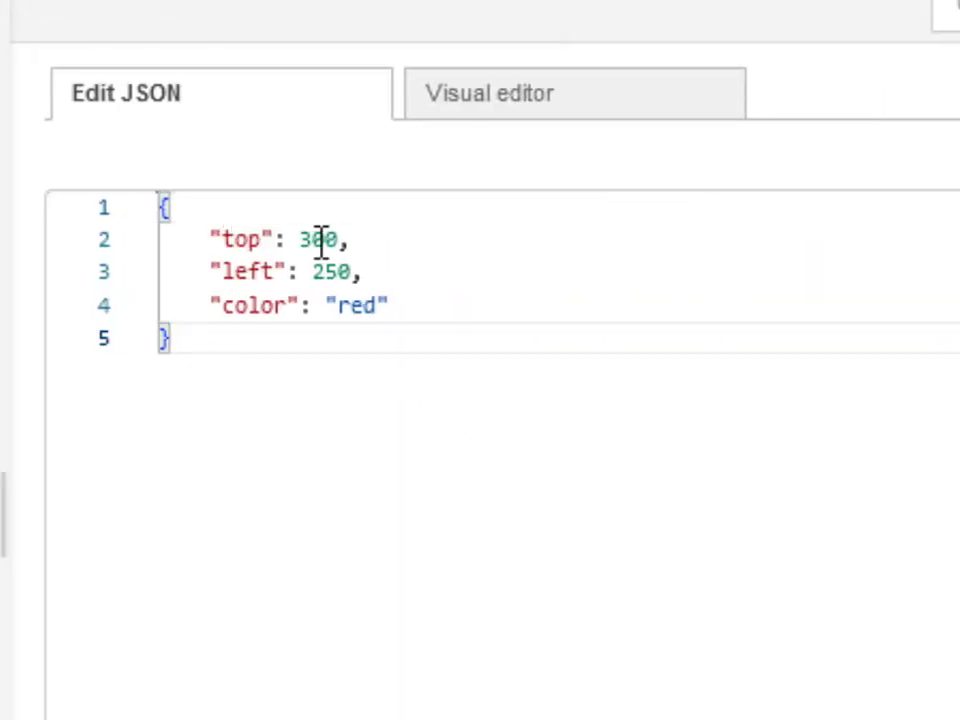
pyautogui.moveTo(378, 304)
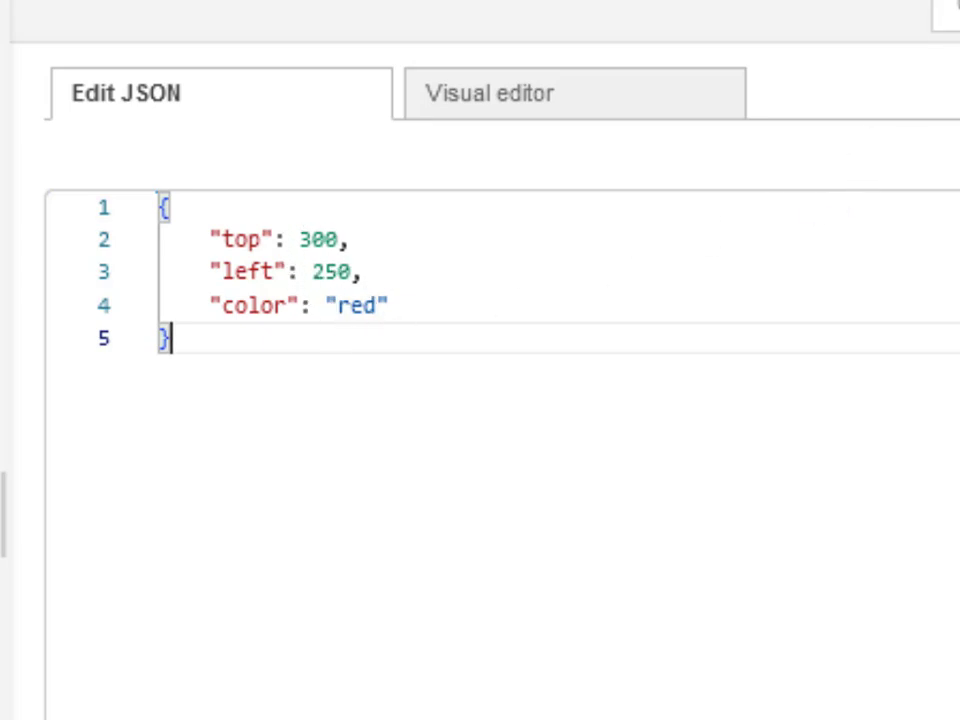
pyautogui.click(490, 94)
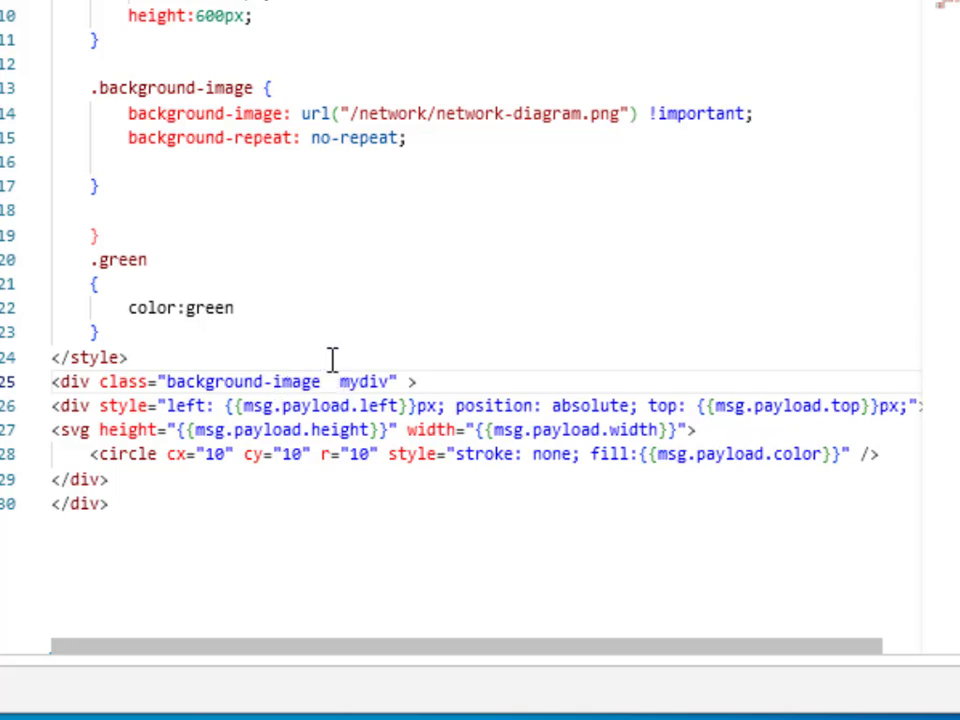
pyautogui.moveTo(320, 132)
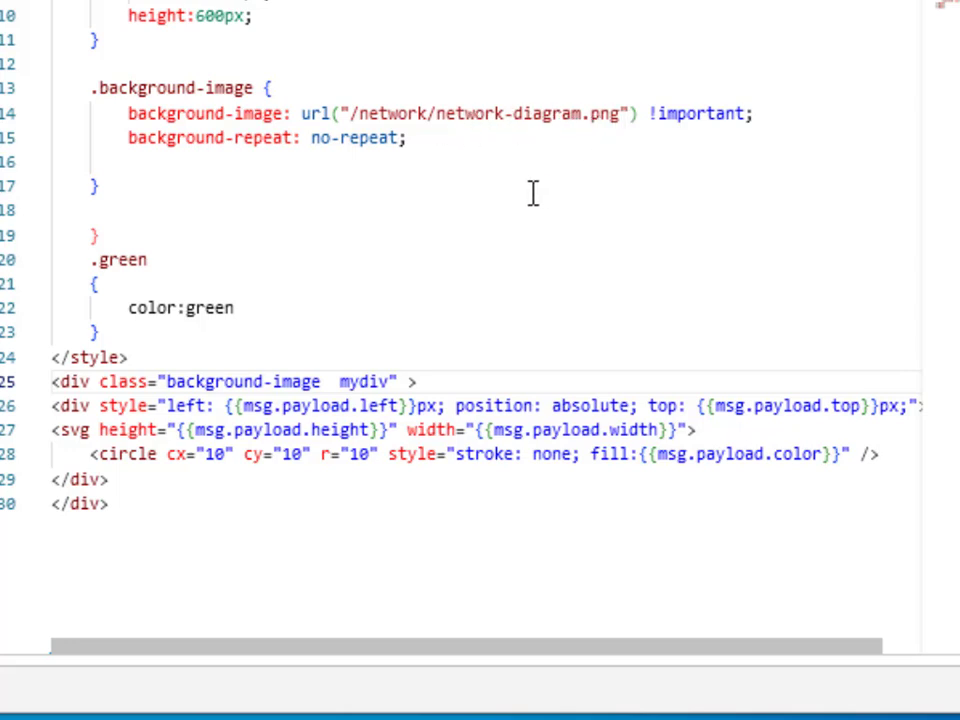
pyautogui.moveTo(398, 442)
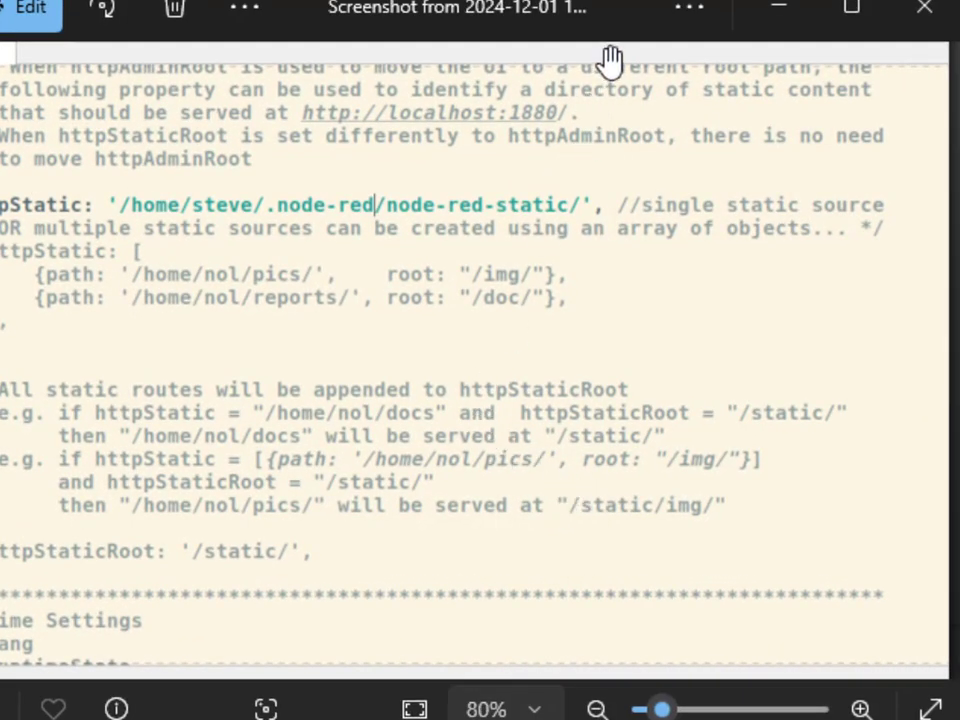
pyautogui.moveTo(452, 220)
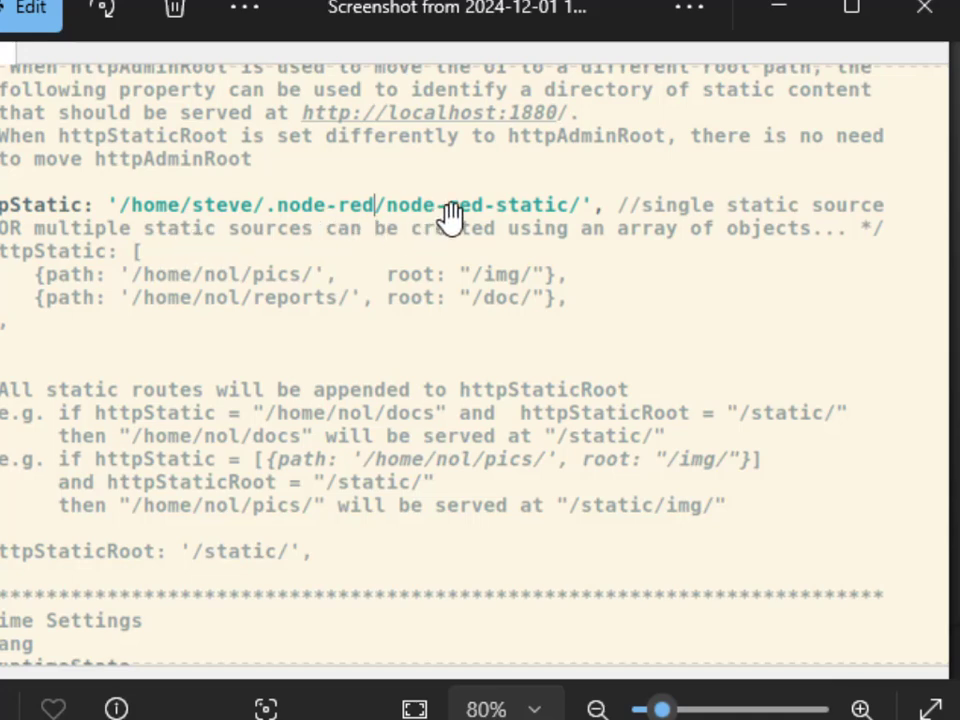
pyautogui.moveTo(156, 230)
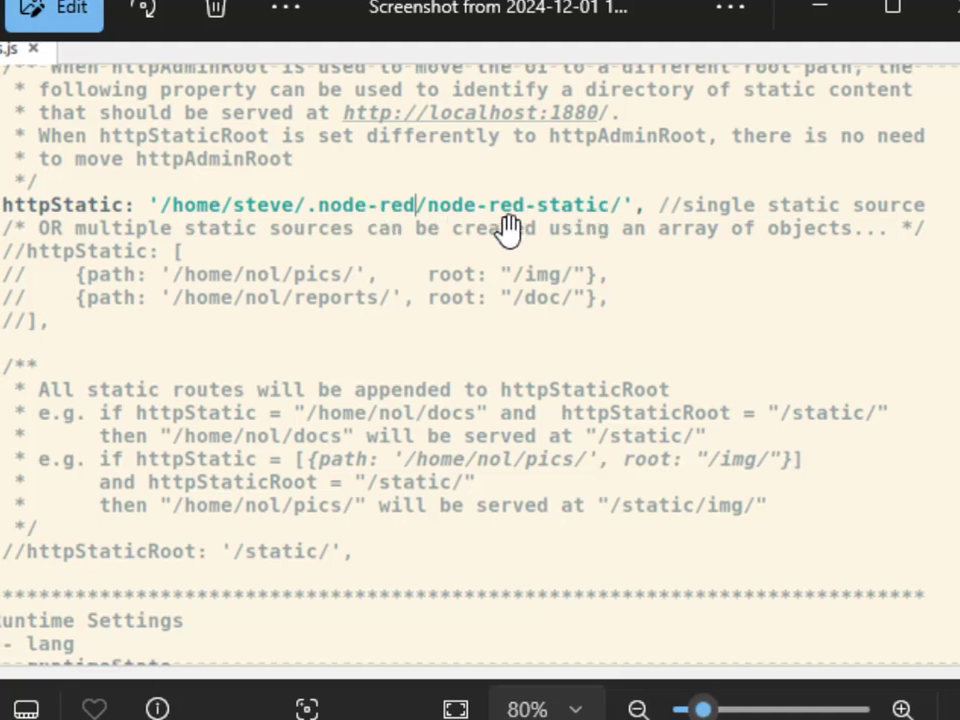
pyautogui.moveTo(540, 196)
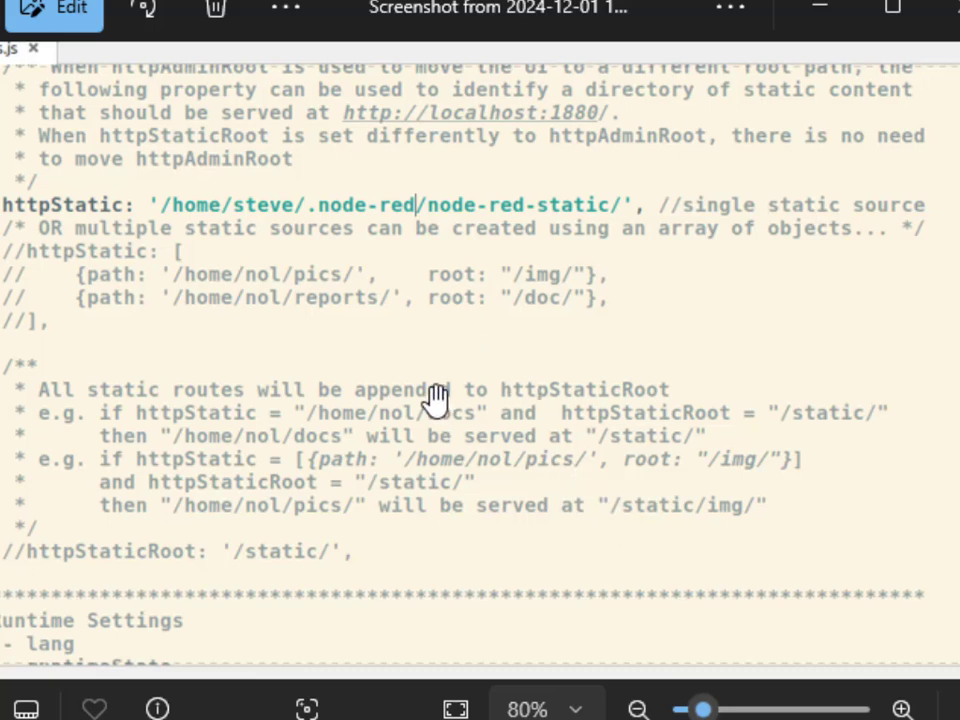
pyautogui.moveTo(424, 388)
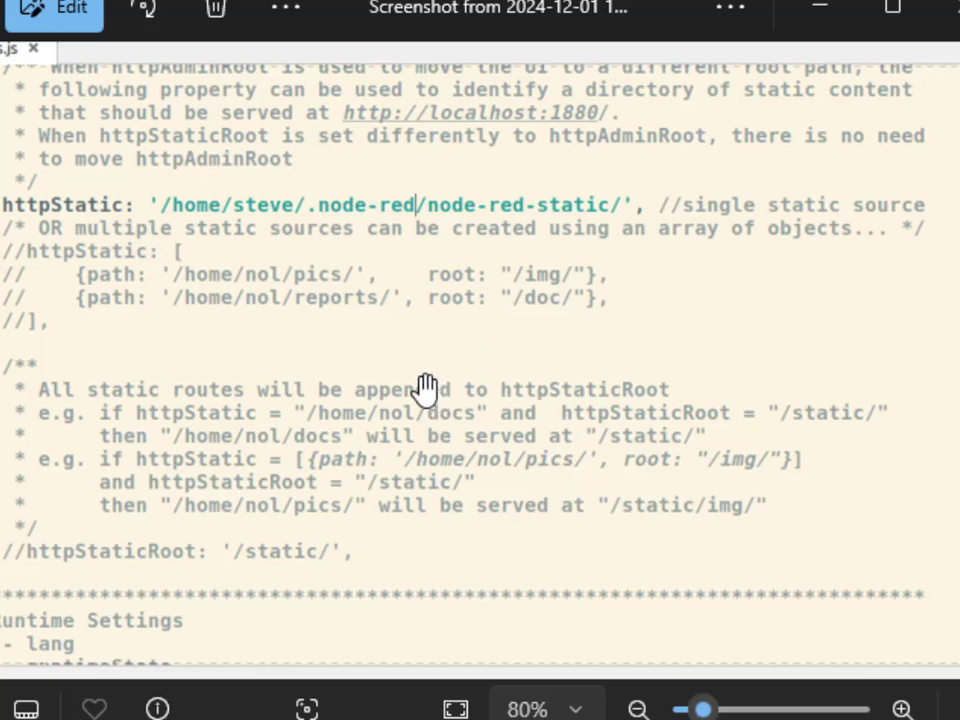
pyautogui.moveTo(480, 444)
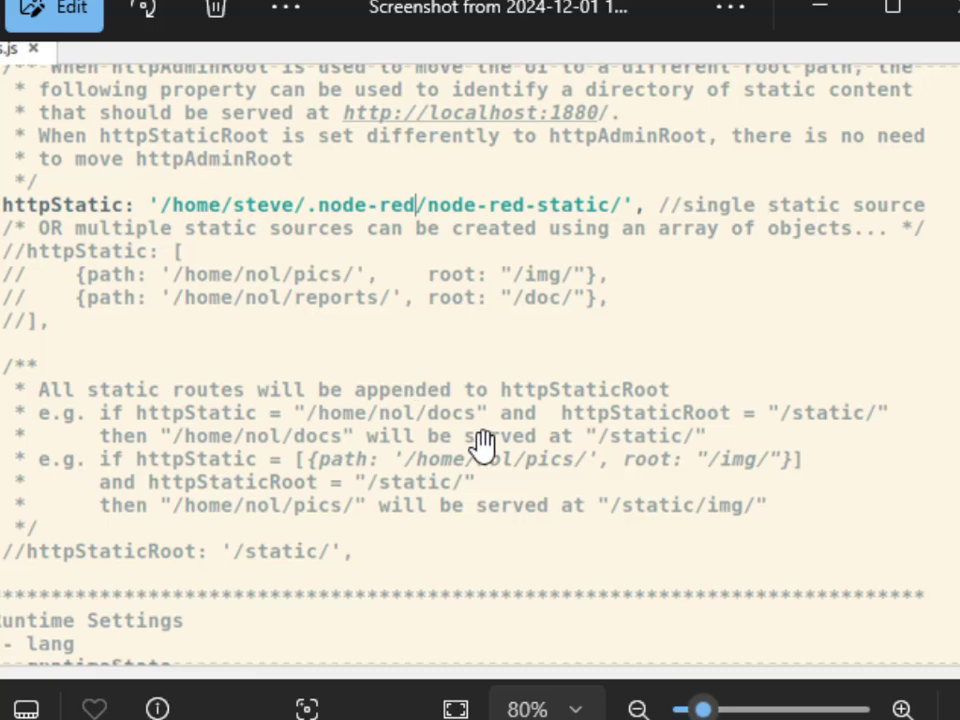
pyautogui.moveTo(810, 670)
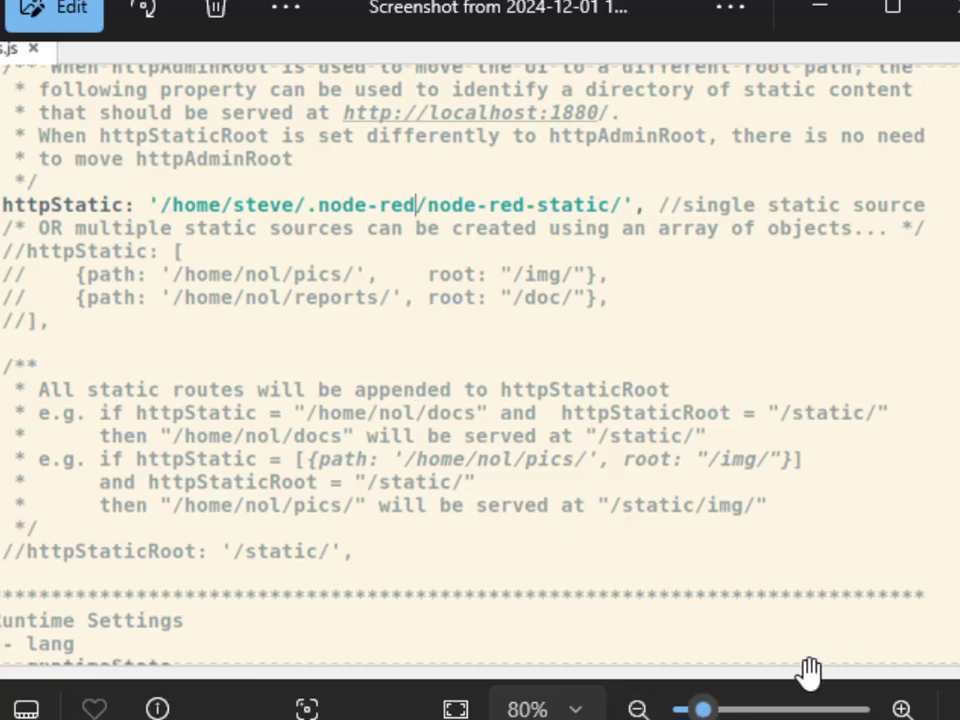
pyautogui.moveTo(776, 690)
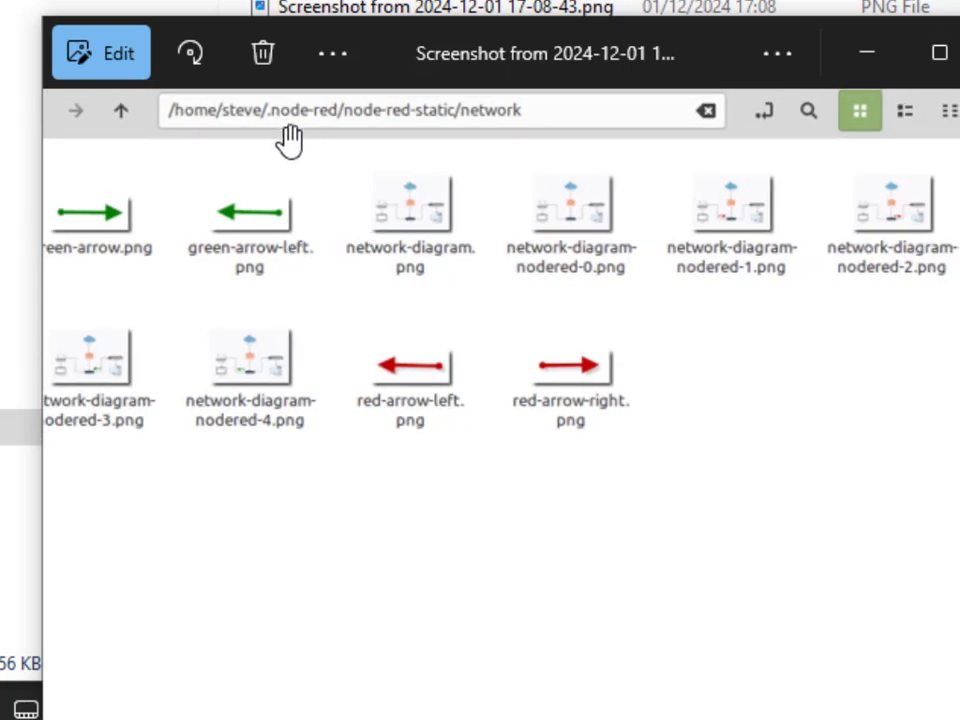
pyautogui.moveTo(364, 140)
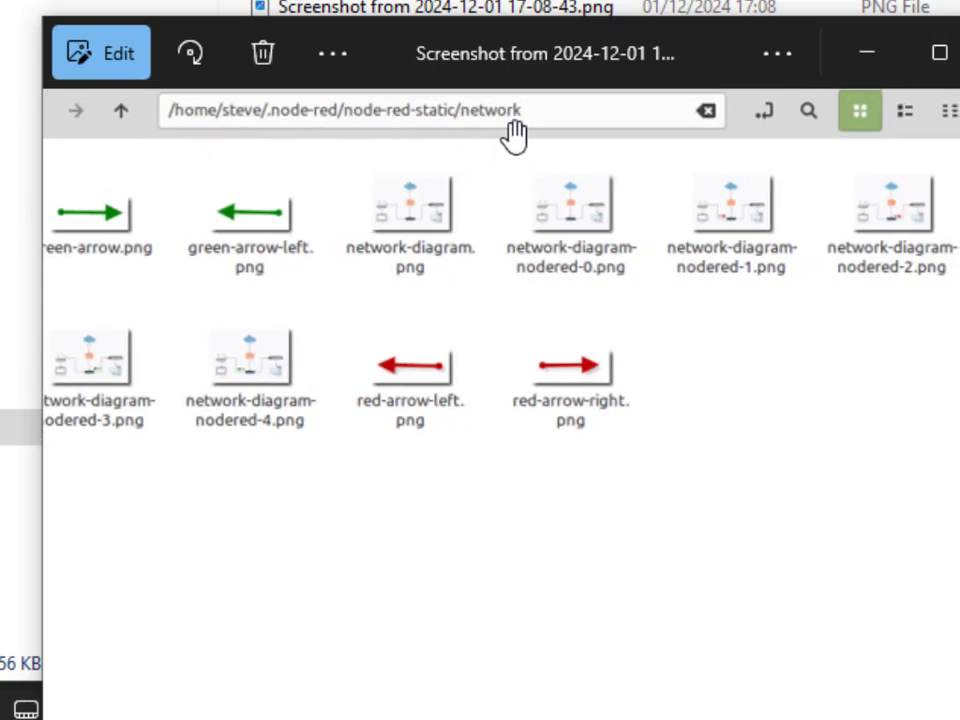
pyautogui.moveTo(492, 224)
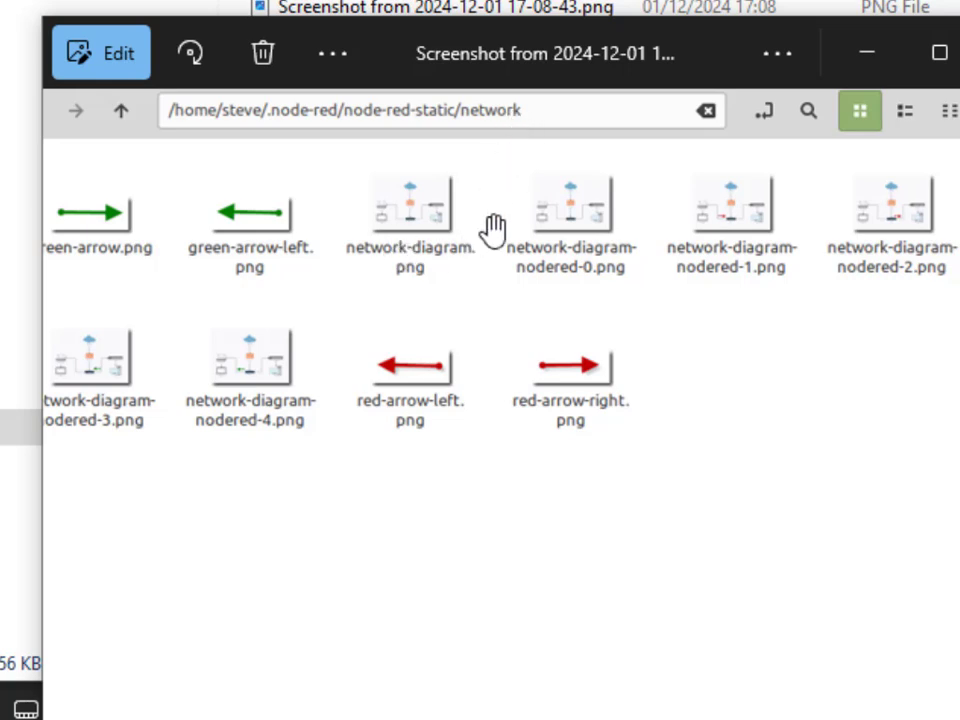
pyautogui.moveTo(152, 430)
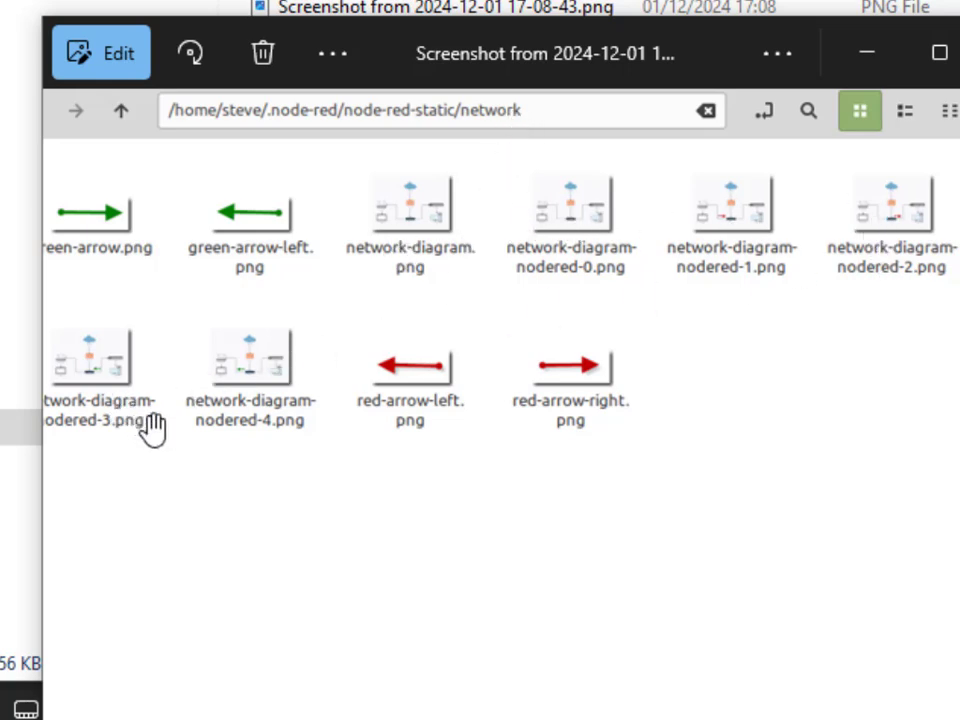
pyautogui.moveTo(424, 250)
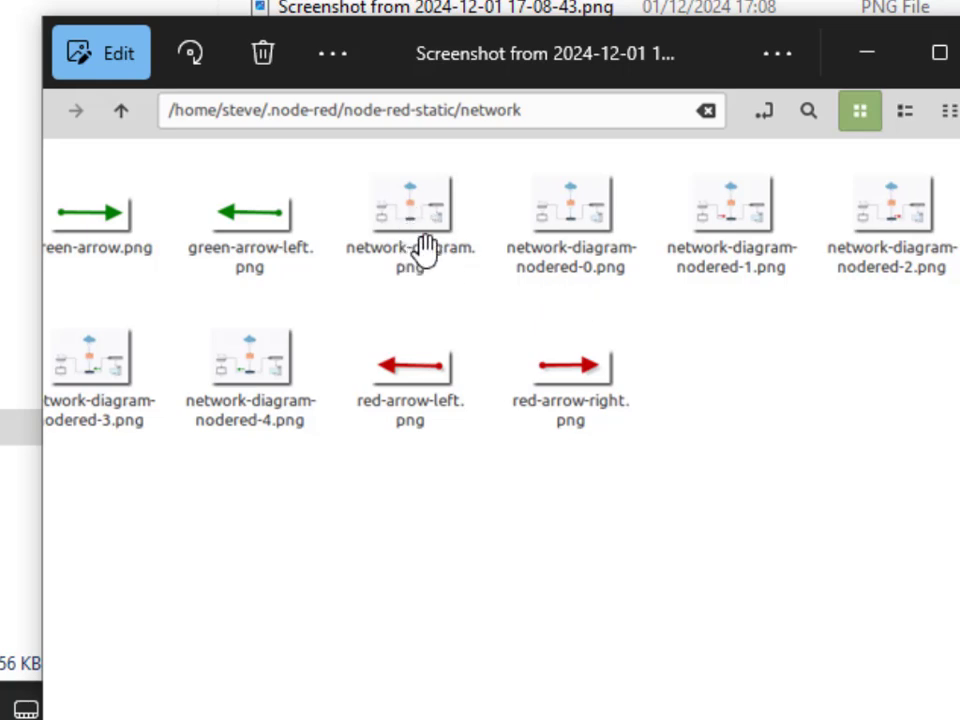
pyautogui.moveTo(478, 278)
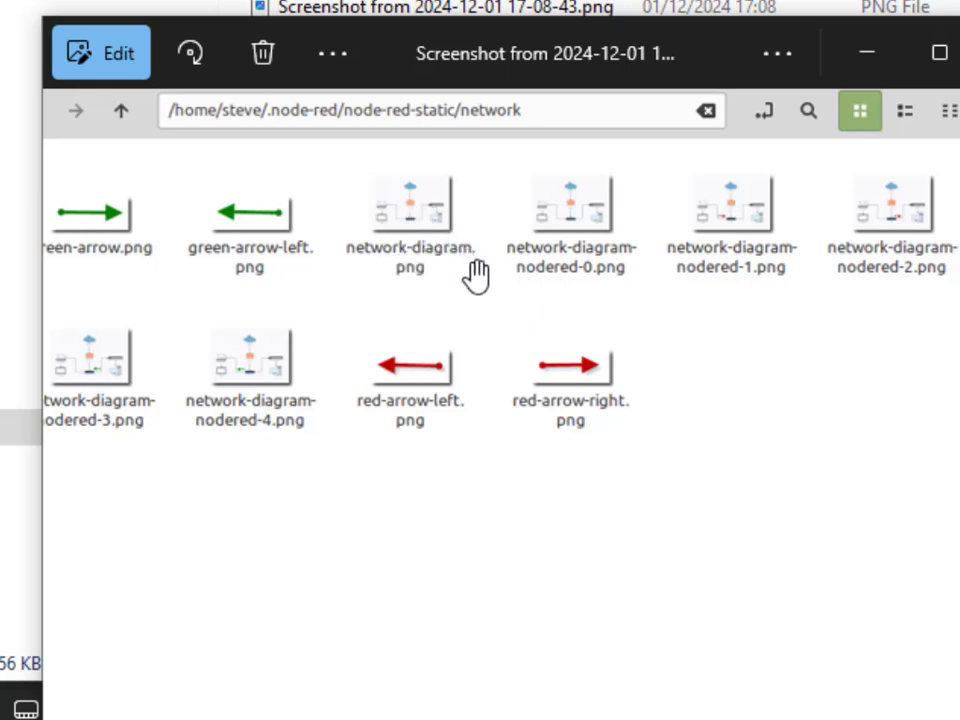
pyautogui.moveTo(176, 388)
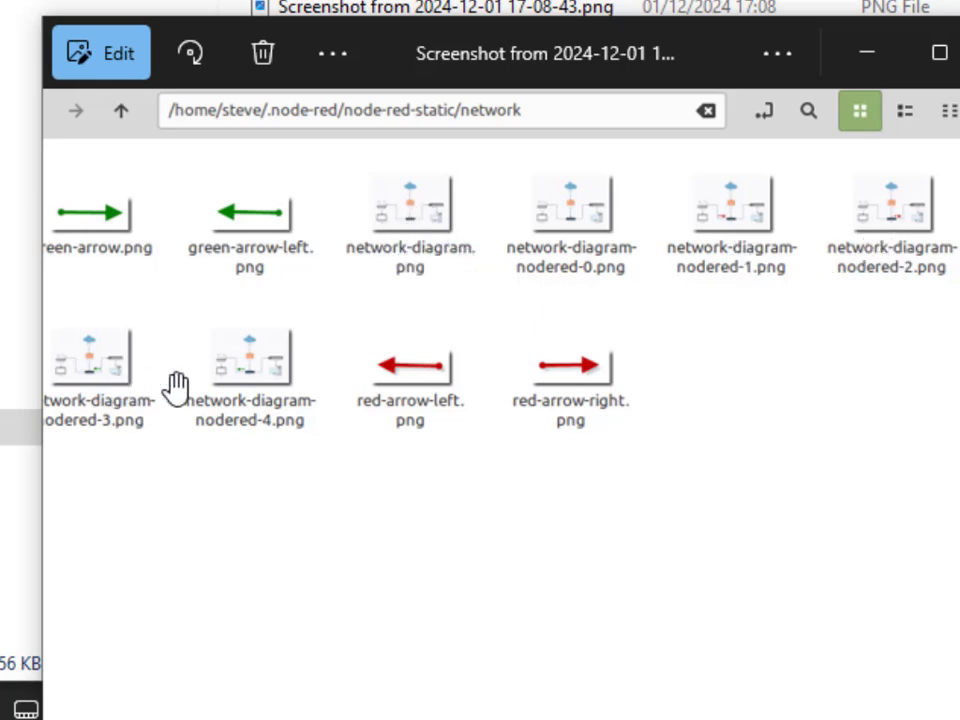
pyautogui.moveTo(100, 376)
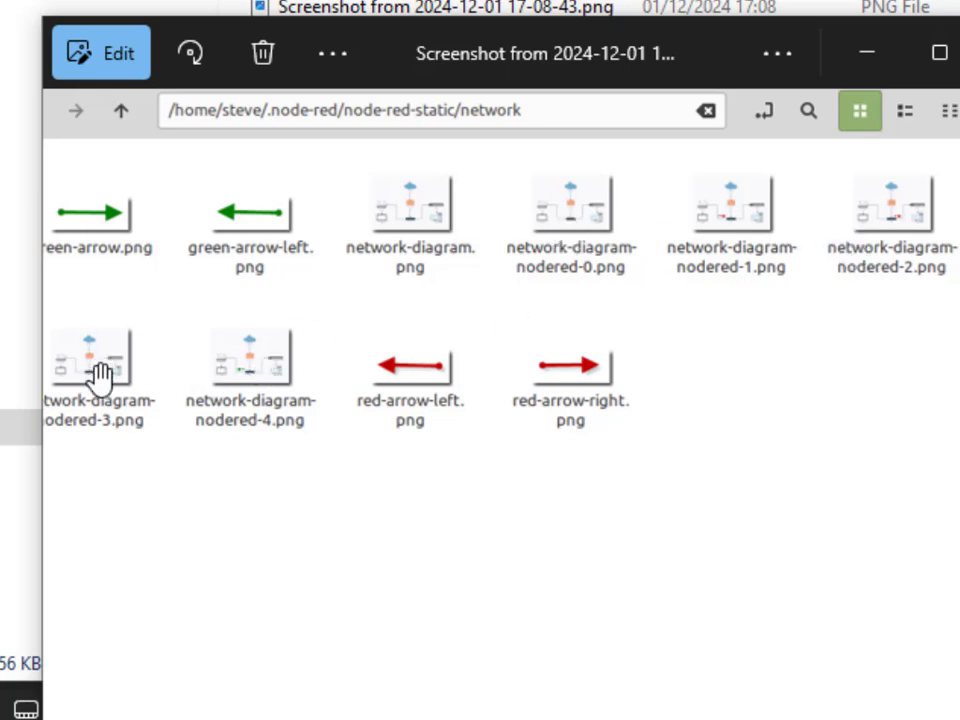